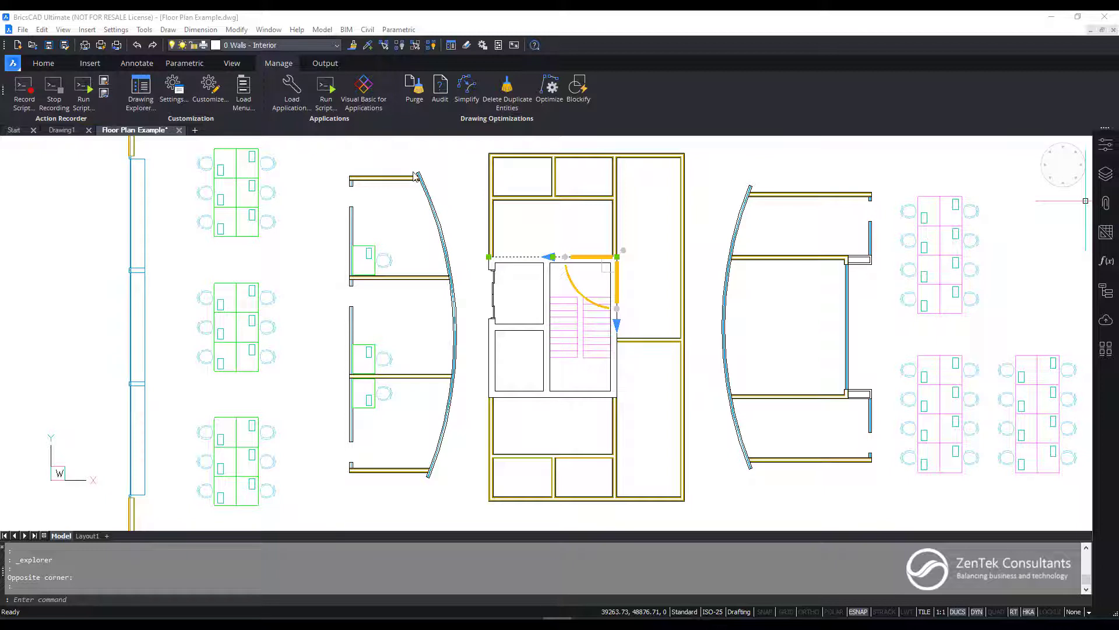
mouse_move(478, 217)
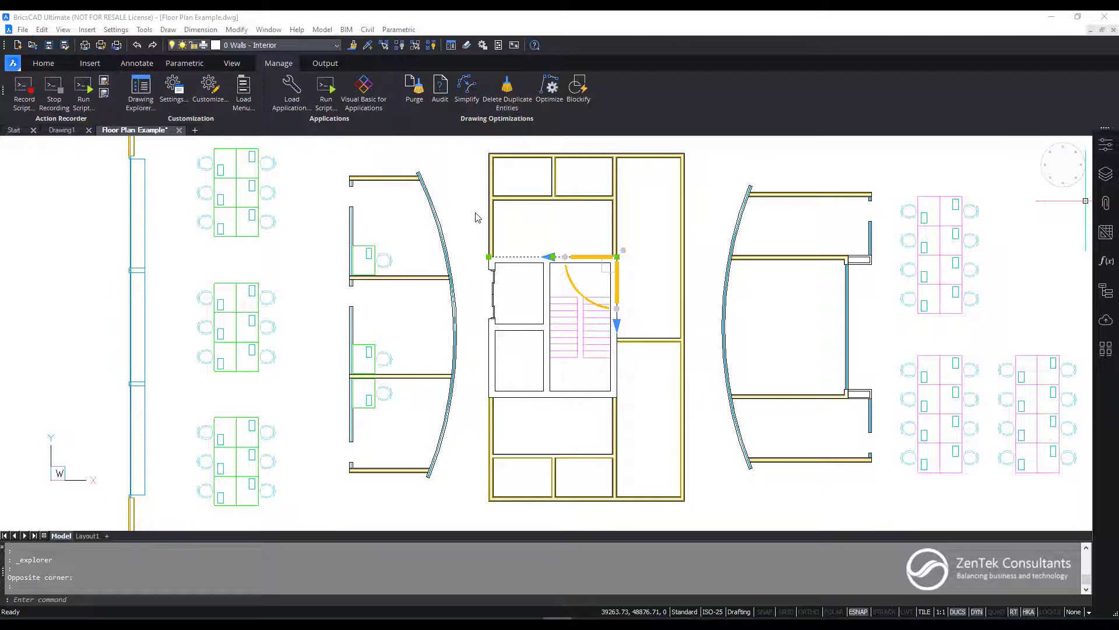
mouse_move(890, 172)
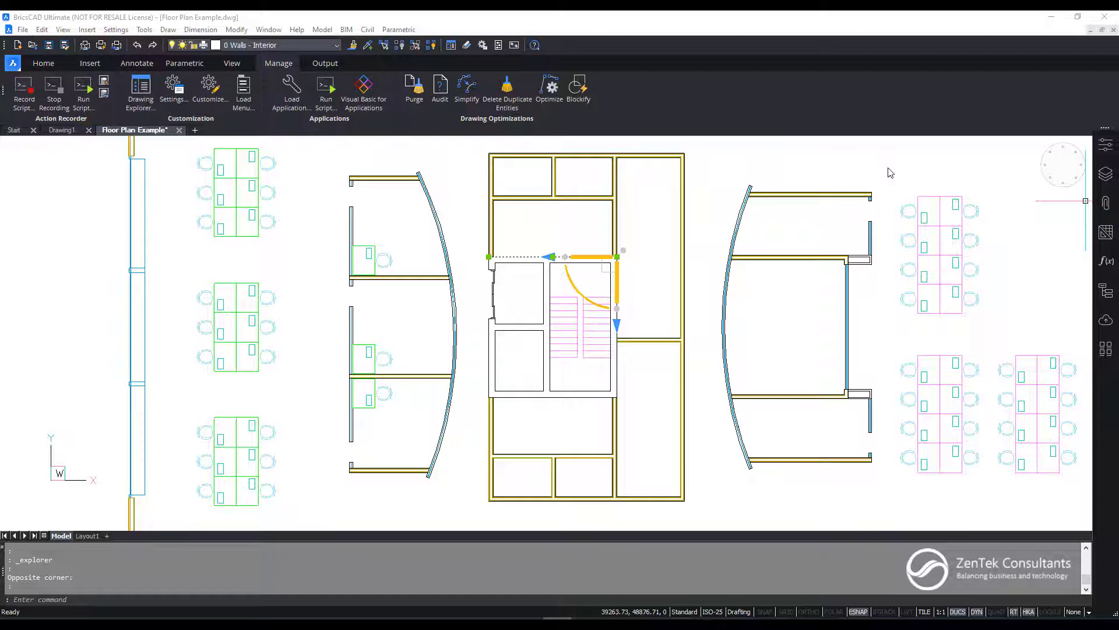
mouse_move(1096, 160)
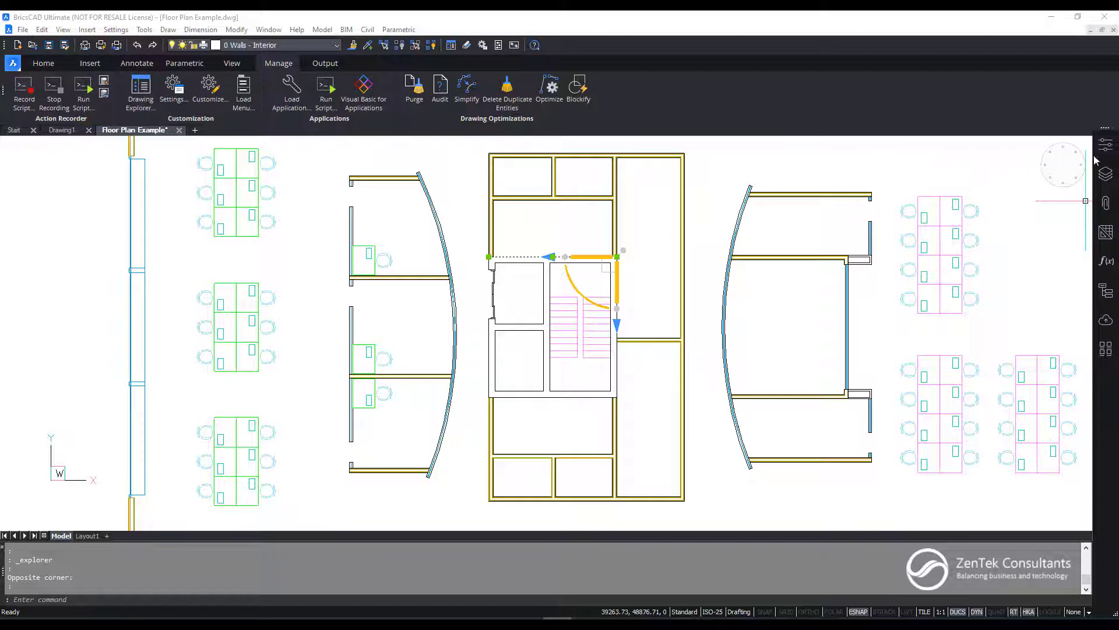
mouse_move(1105, 144)
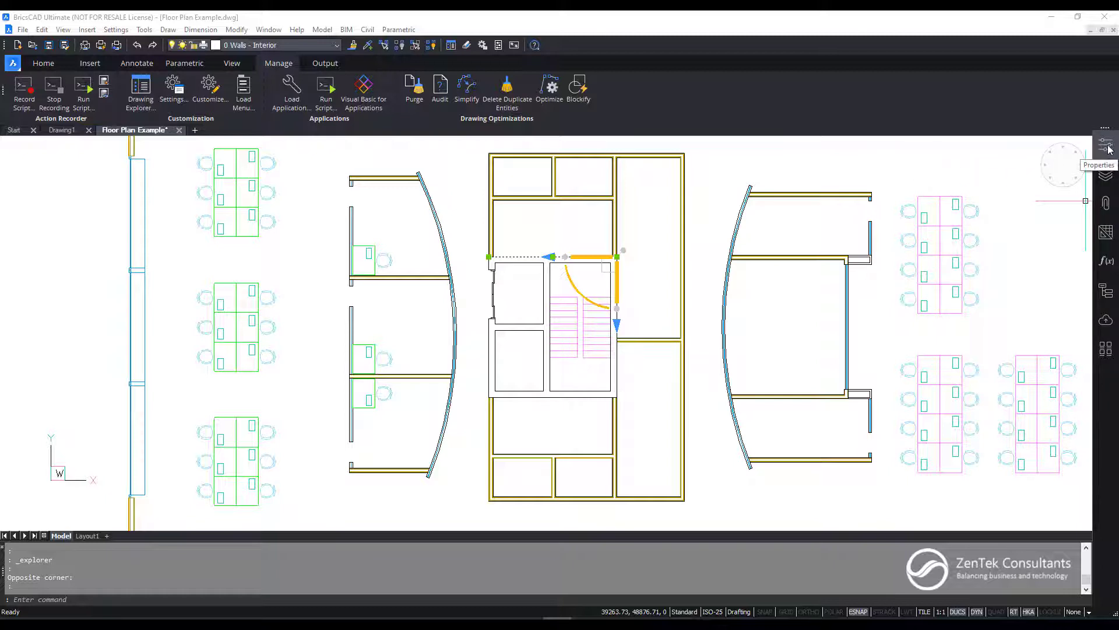
Step: Show the wall line's properties, clear the selection, then show a DeskTest desk block's properties
left_click(1105, 144)
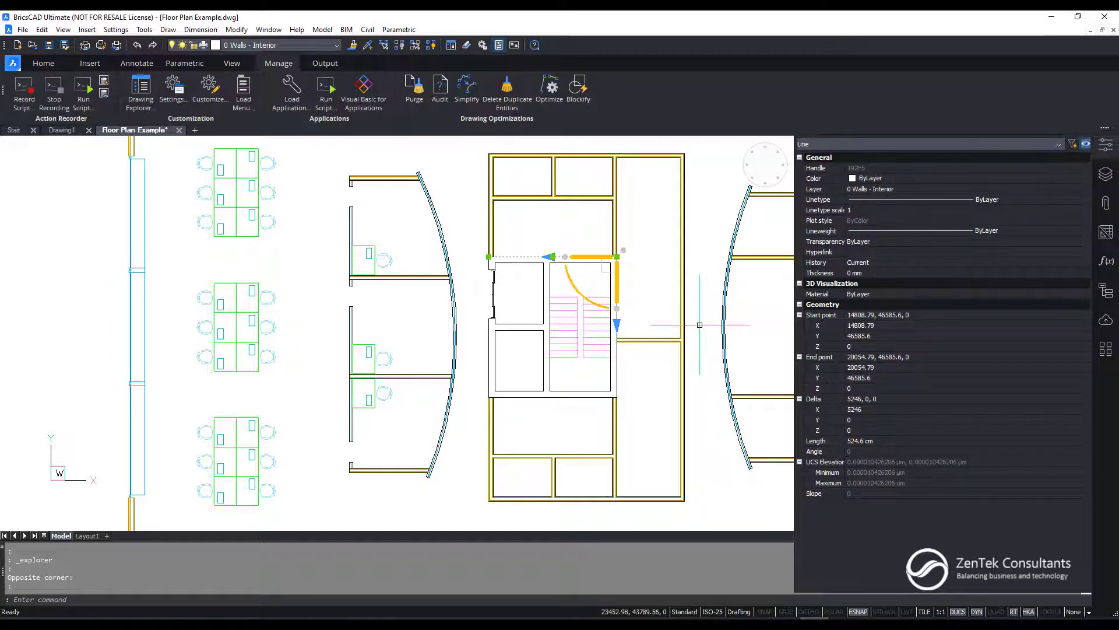
mouse_move(774, 299)
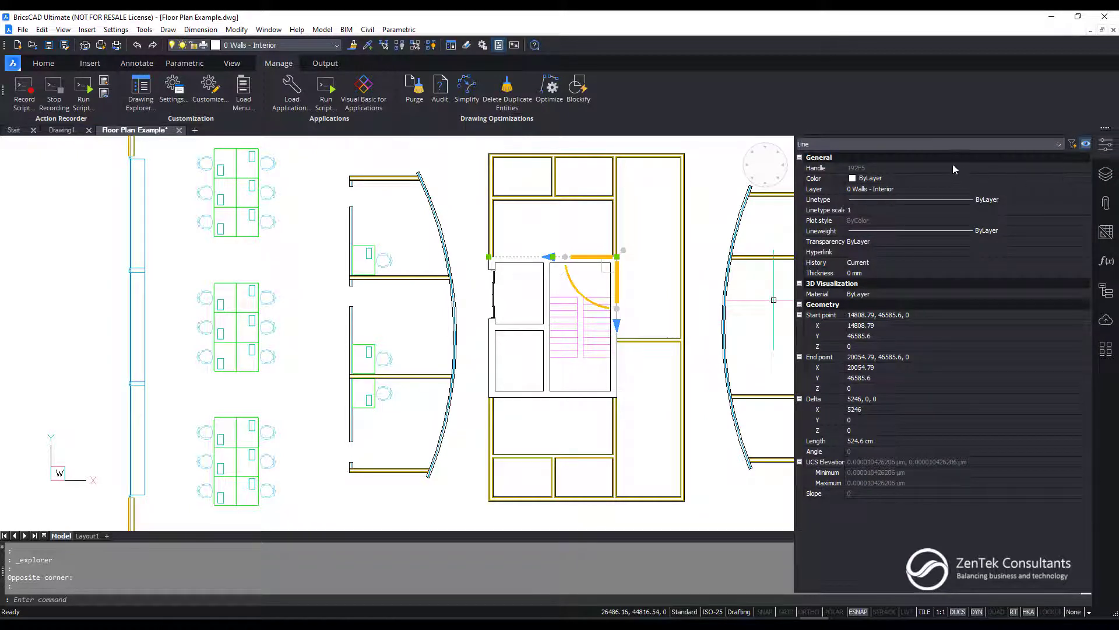
mouse_move(907, 591)
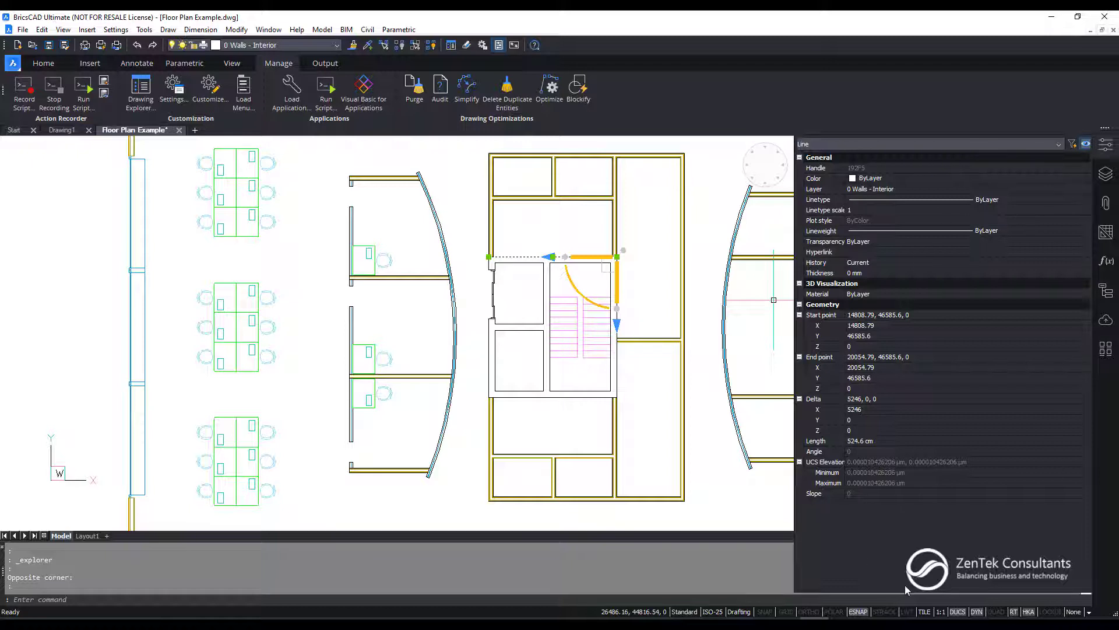
mouse_move(1105, 145)
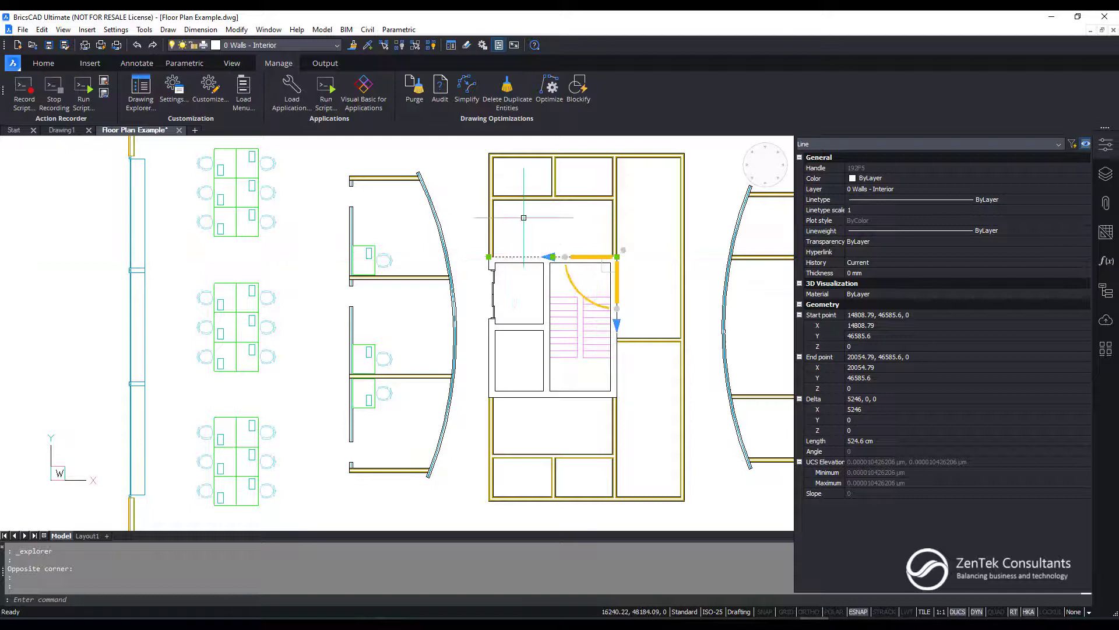
key("Escape")
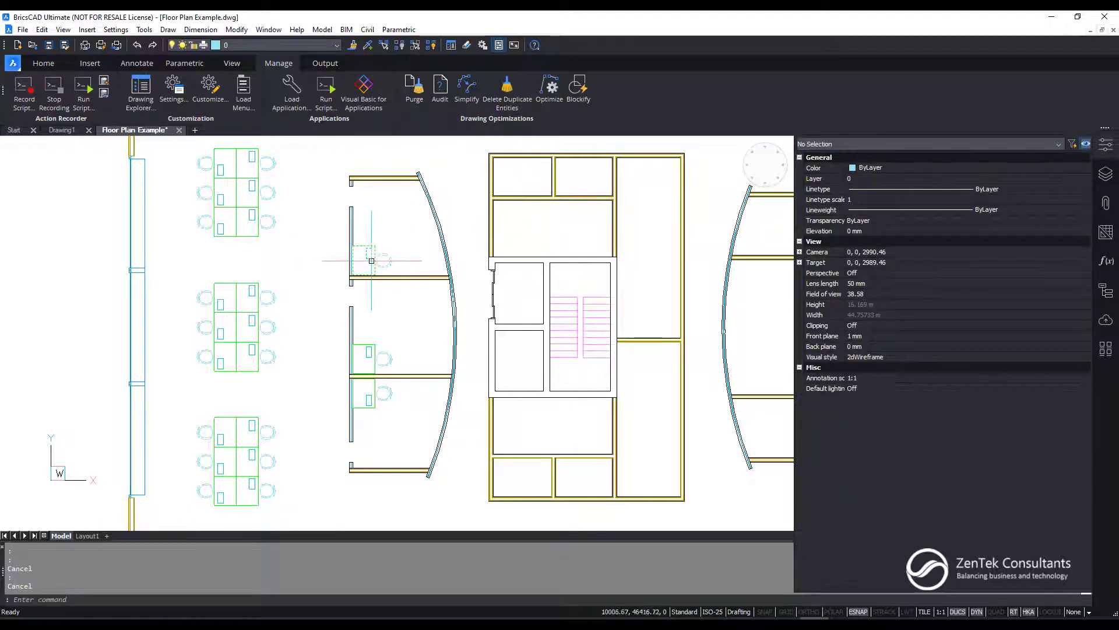
left_click(372, 261)
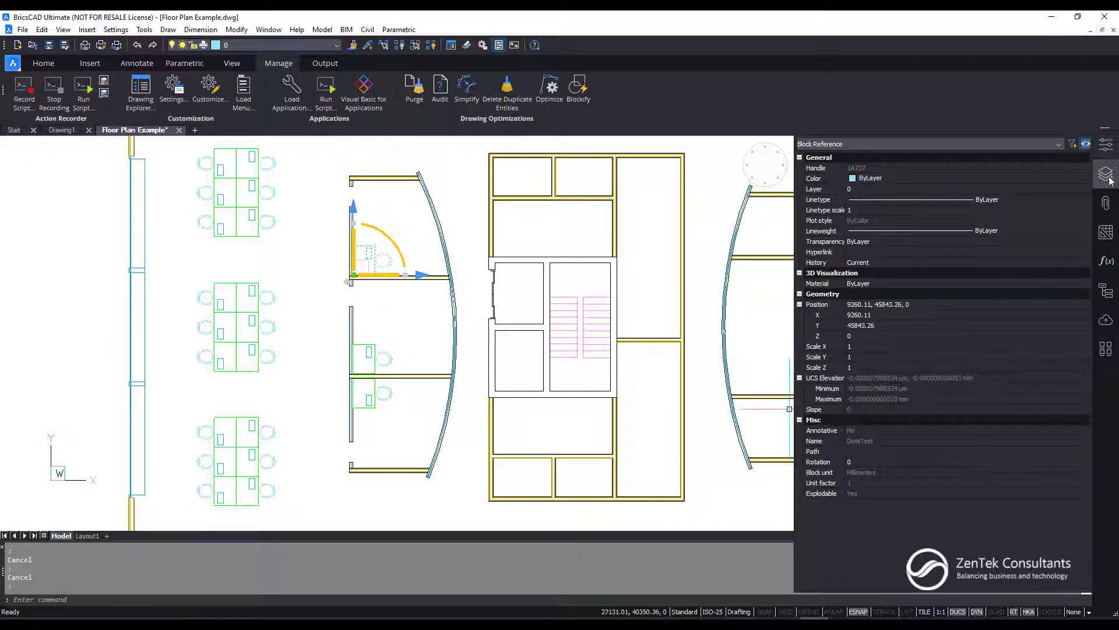
mouse_move(1105, 172)
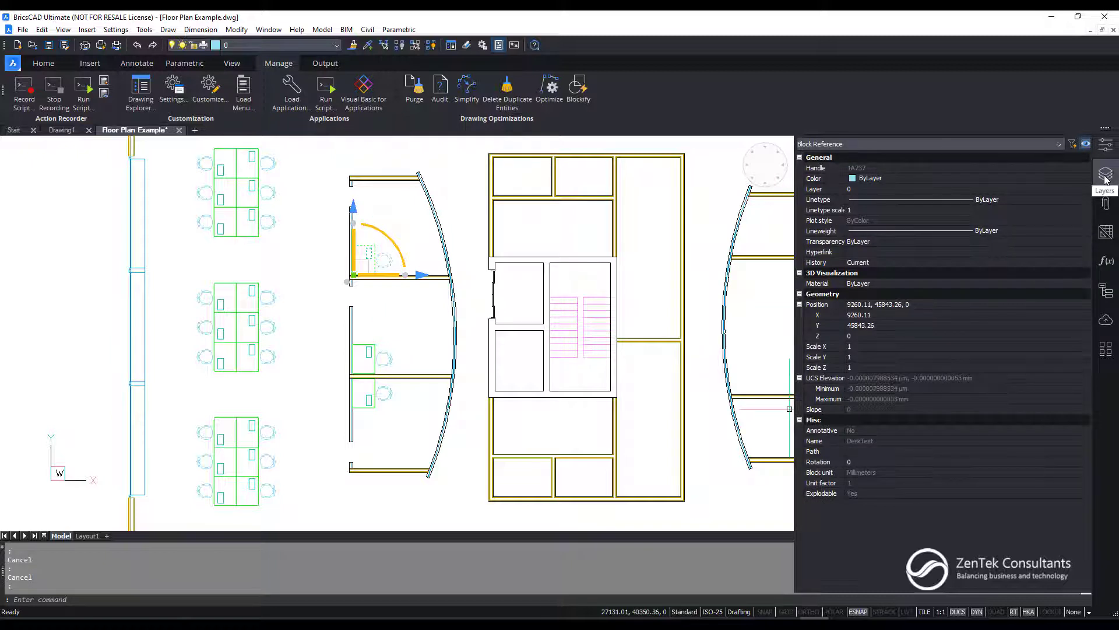
Step: View the drawing's layer list, then switch to another side panel
left_click(1105, 172)
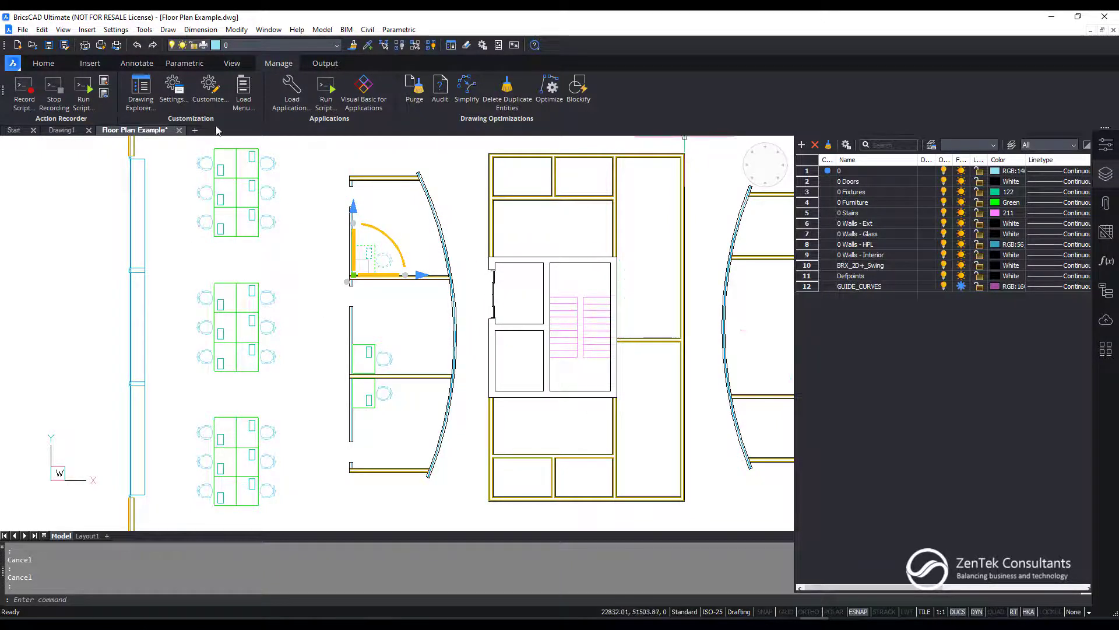
mouse_move(352, 354)
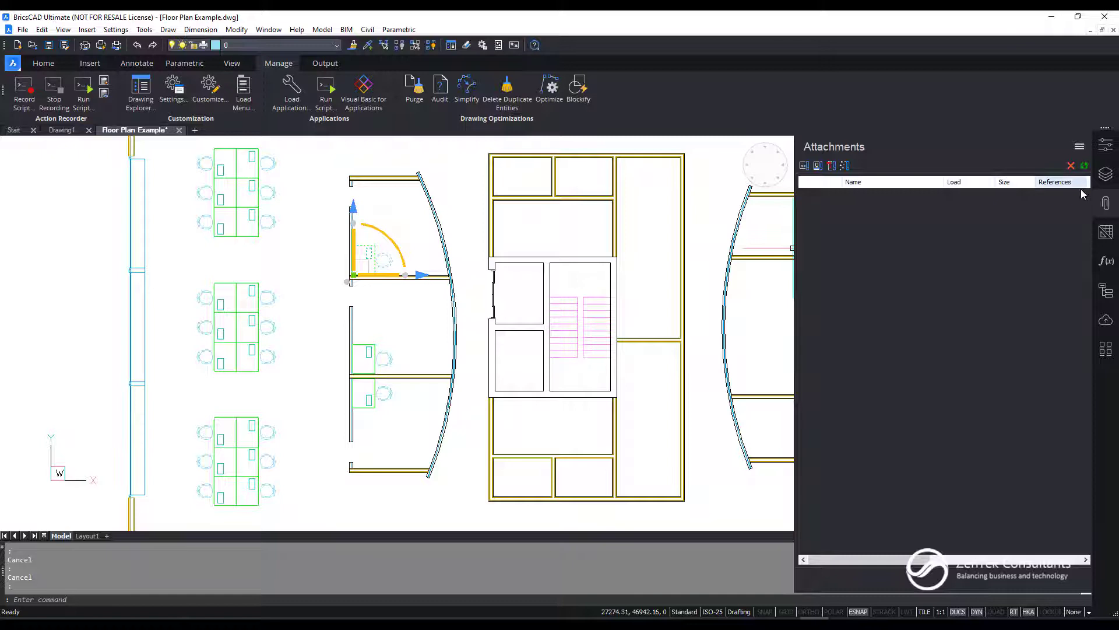
left_click(1105, 260)
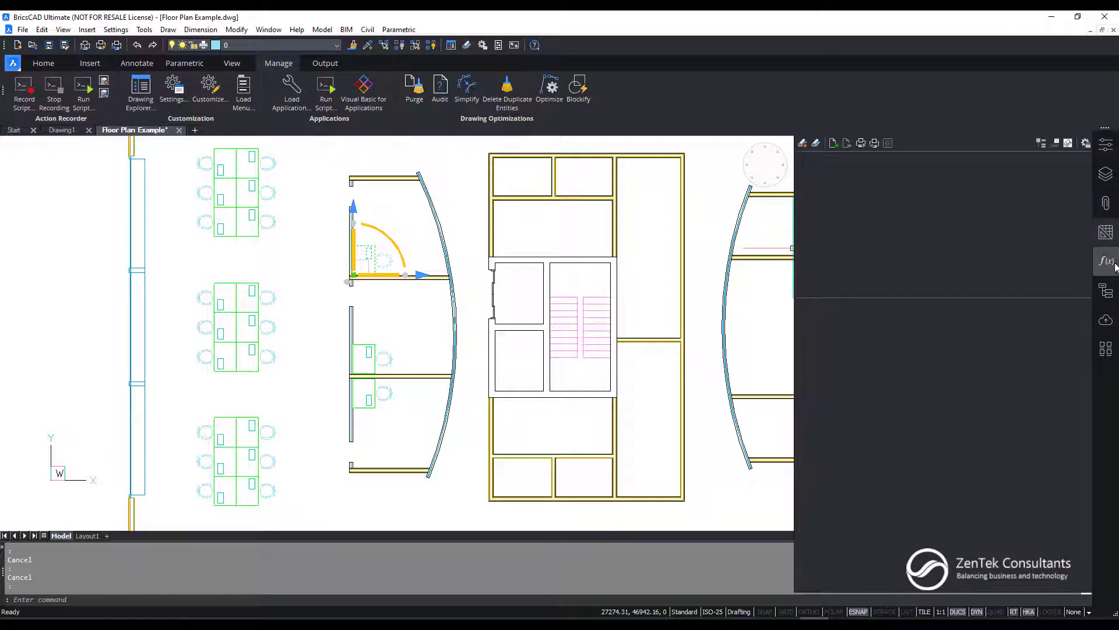
mouse_move(1106, 232)
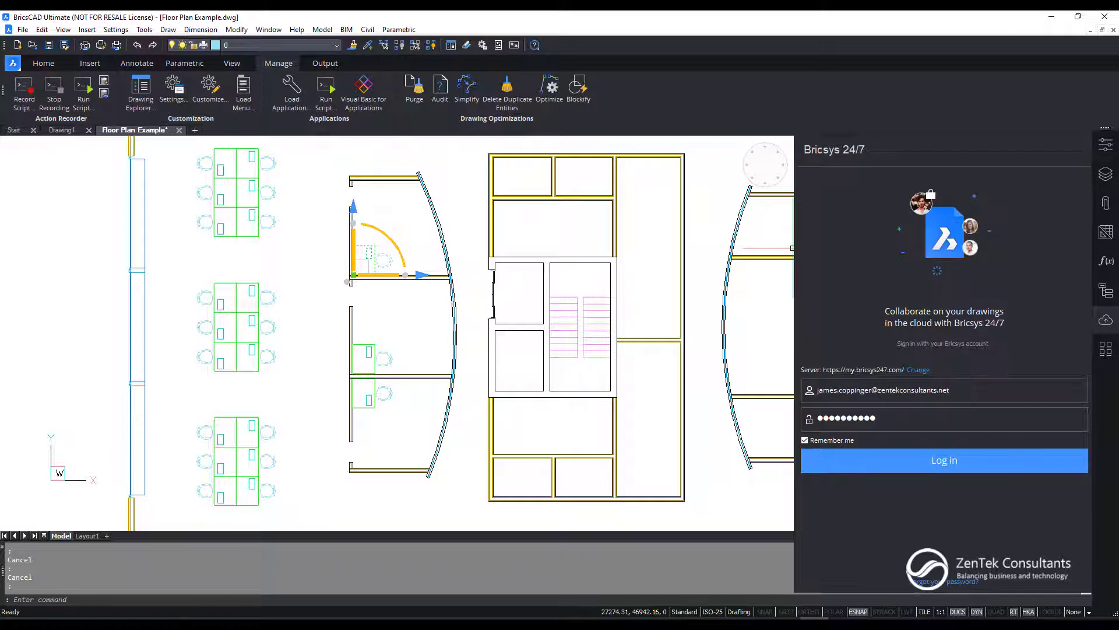
mouse_move(1105, 347)
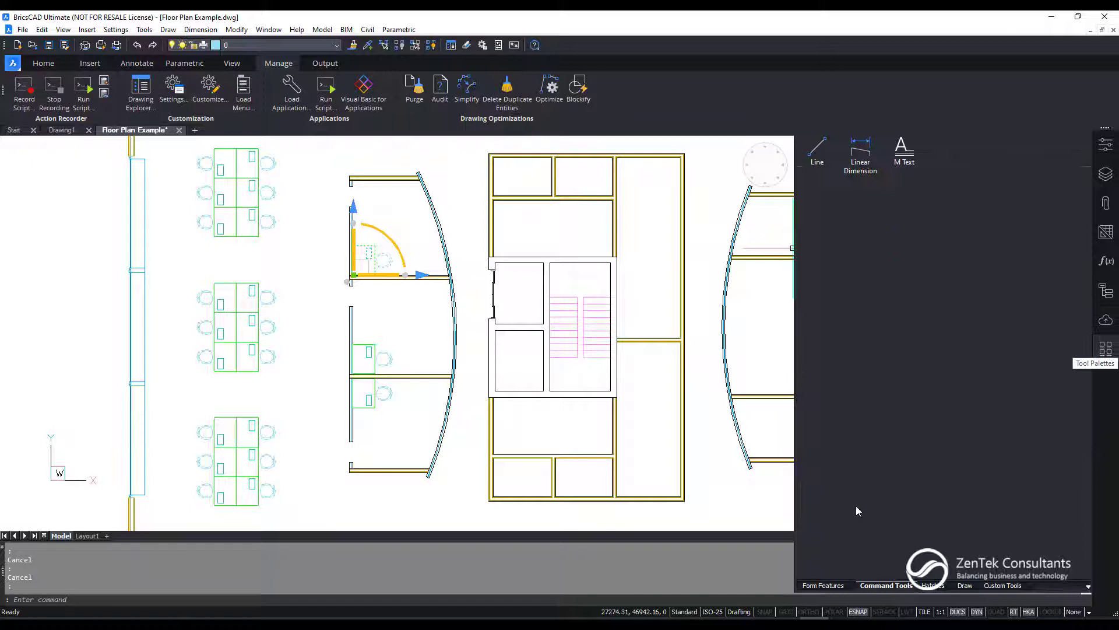
Step: Browse the Form Features, Command Tools and Draw palettes and bring up the palette options menu
left_click(825, 586)
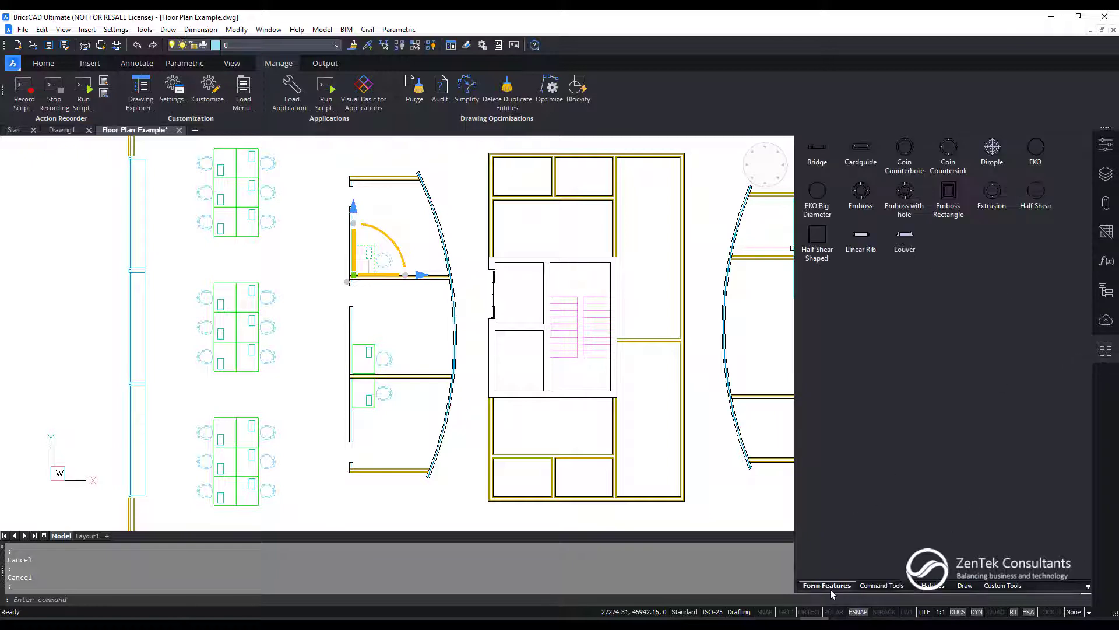
left_click(886, 585)
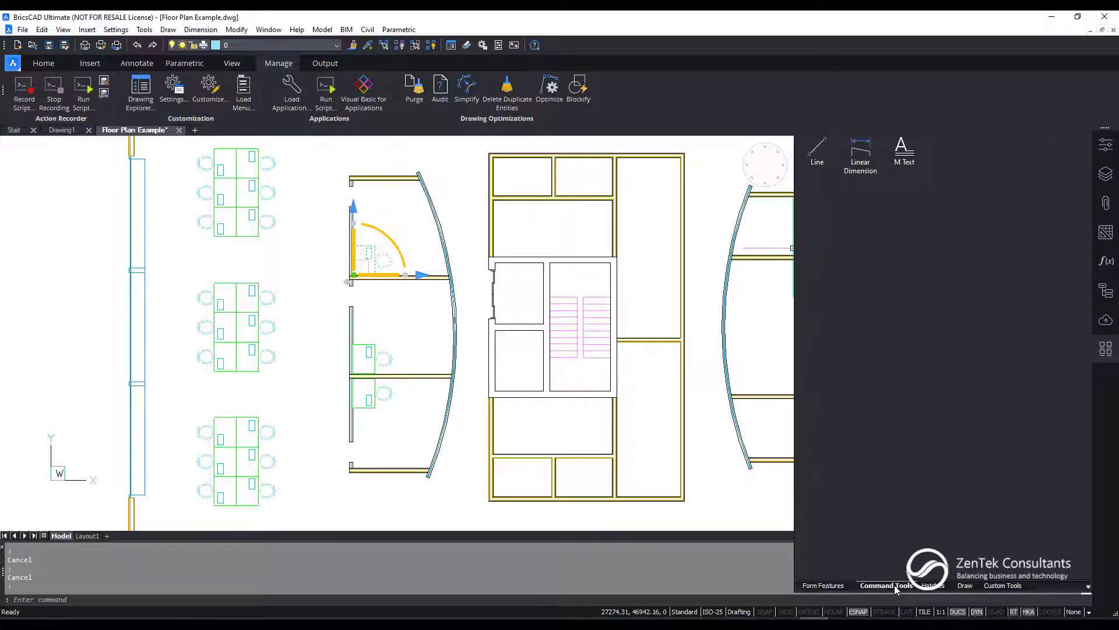
left_click(965, 585)
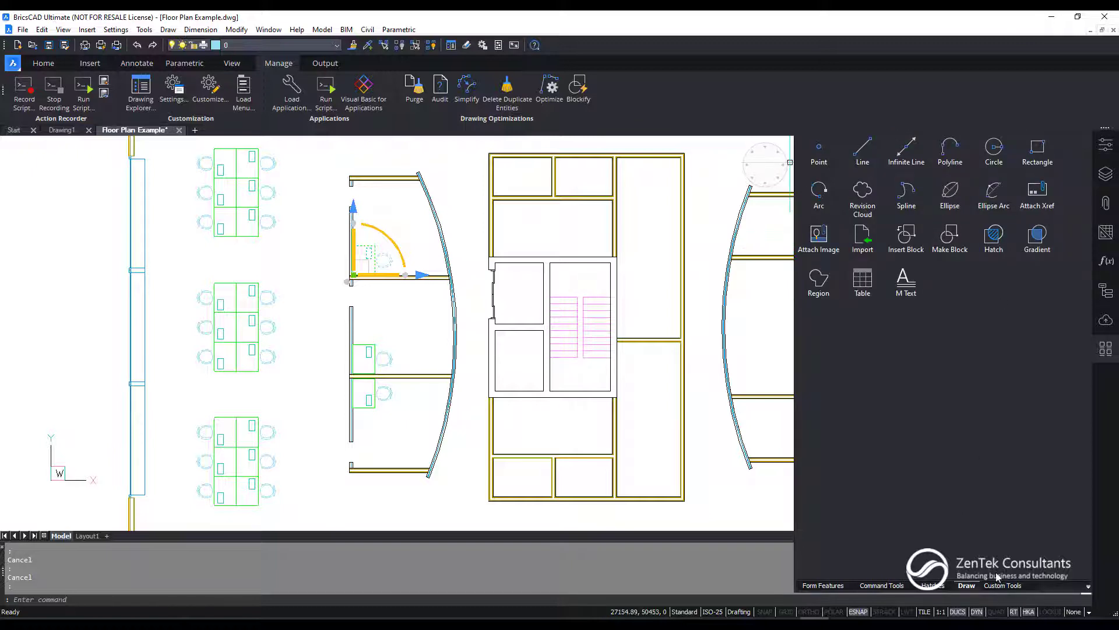
right_click(973, 313)
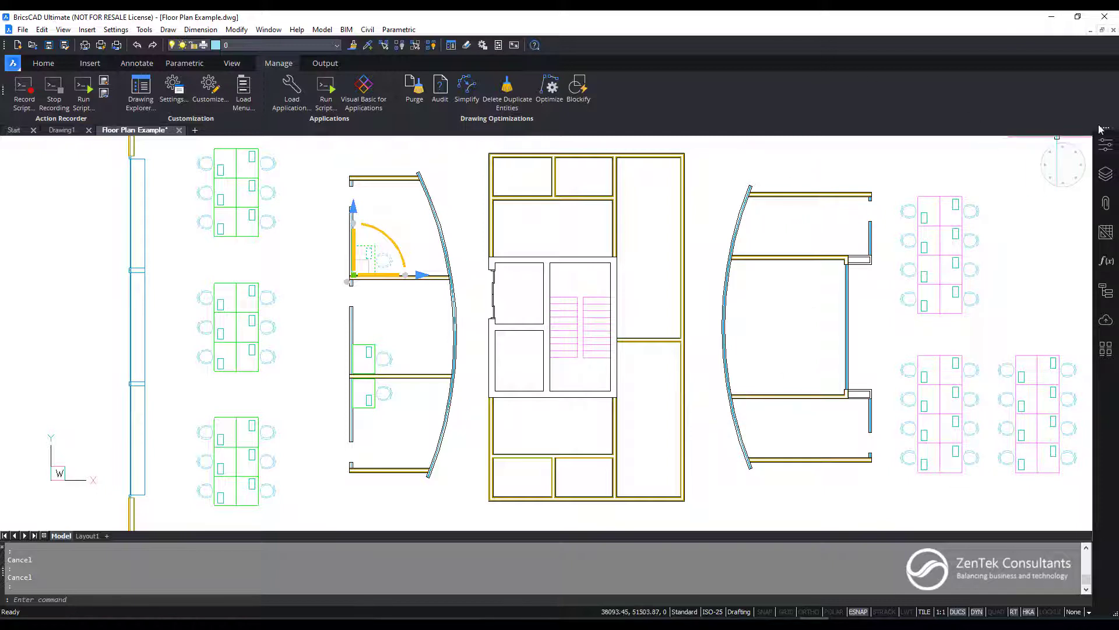
mouse_move(869, 200)
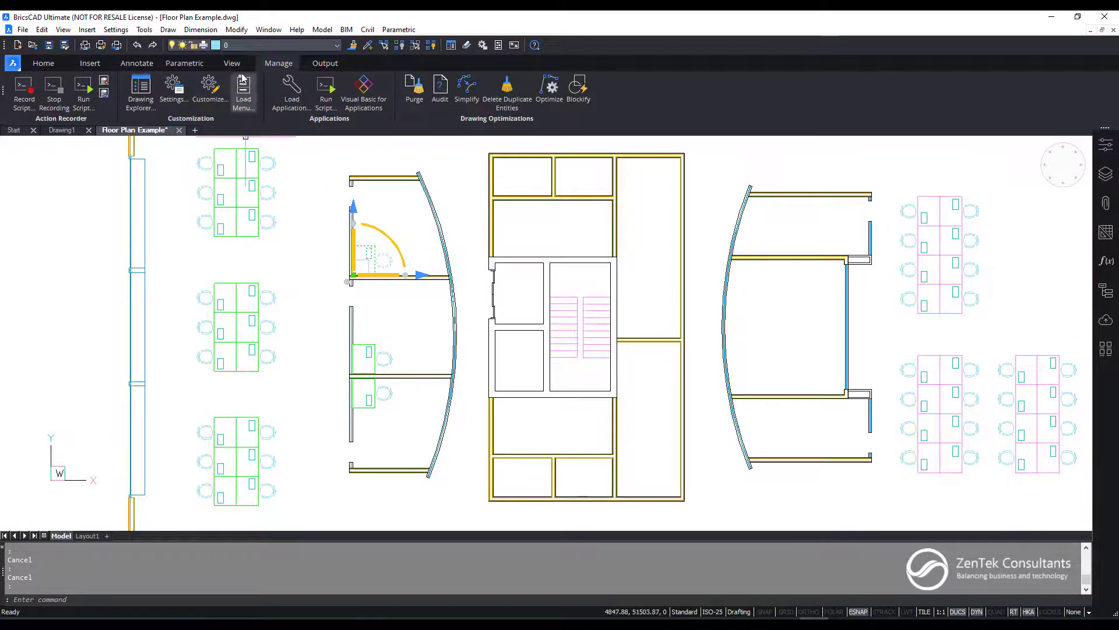
mouse_move(140, 86)
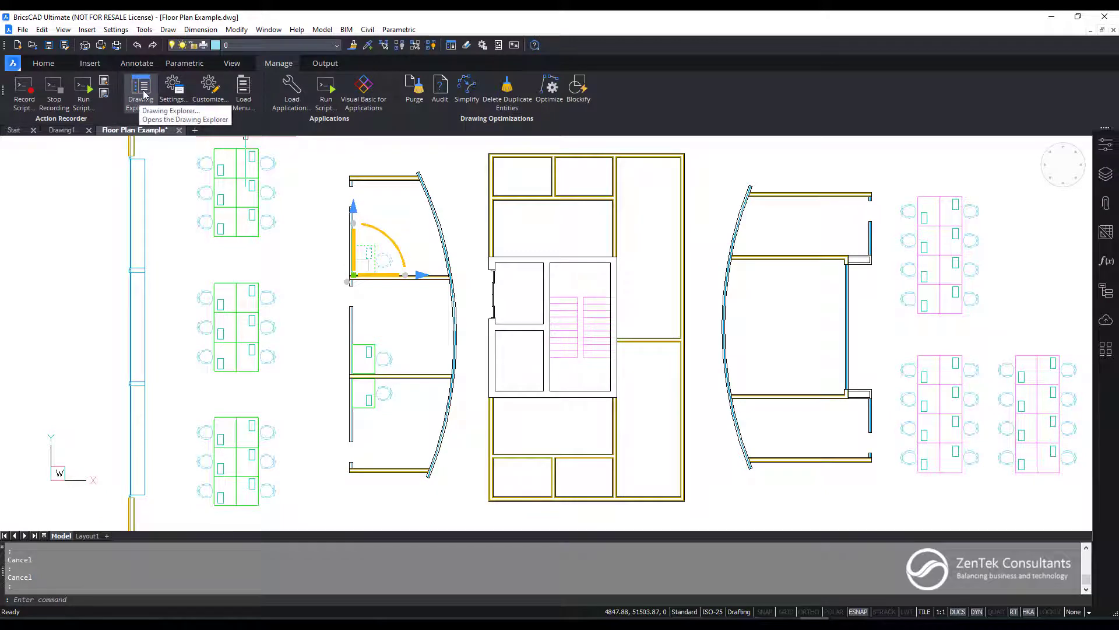
Step: Launch the Drawing Explorer from the Manage ribbon
left_click(140, 87)
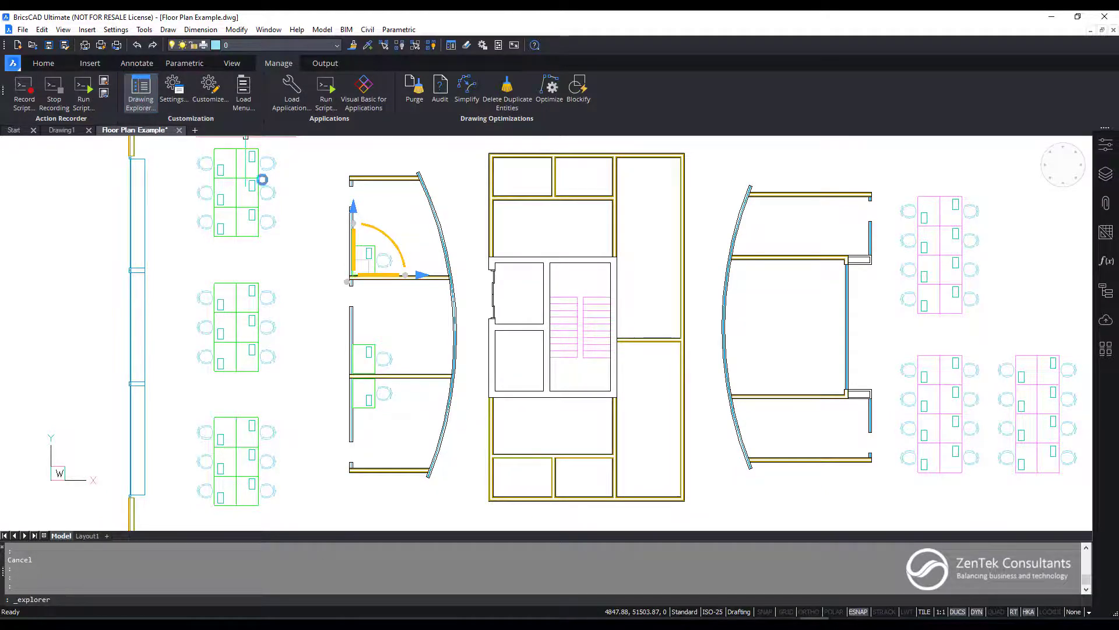
Step: Review the drawing's block definitions with the Sink previewed, then close the Drawing Explorer
left_click(140, 87)
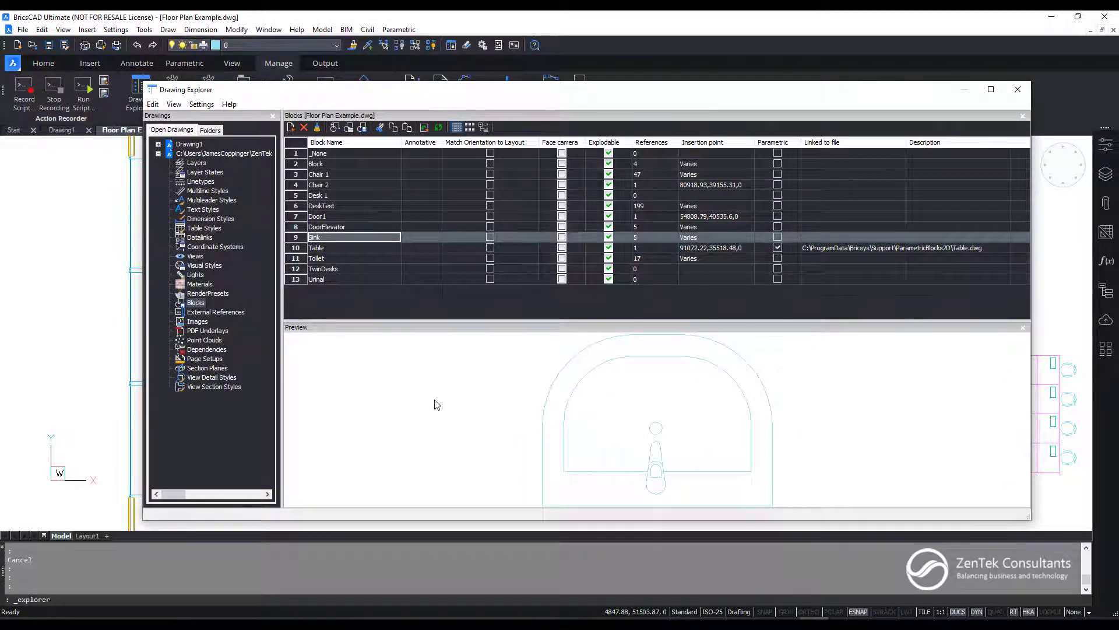
mouse_move(373, 364)
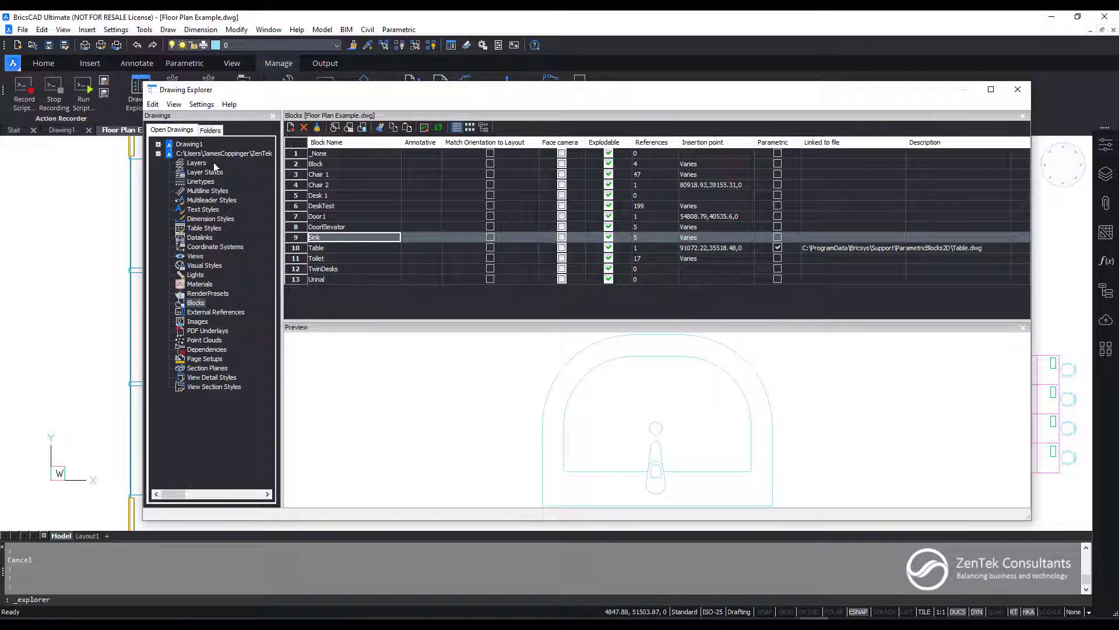
left_click(1016, 88)
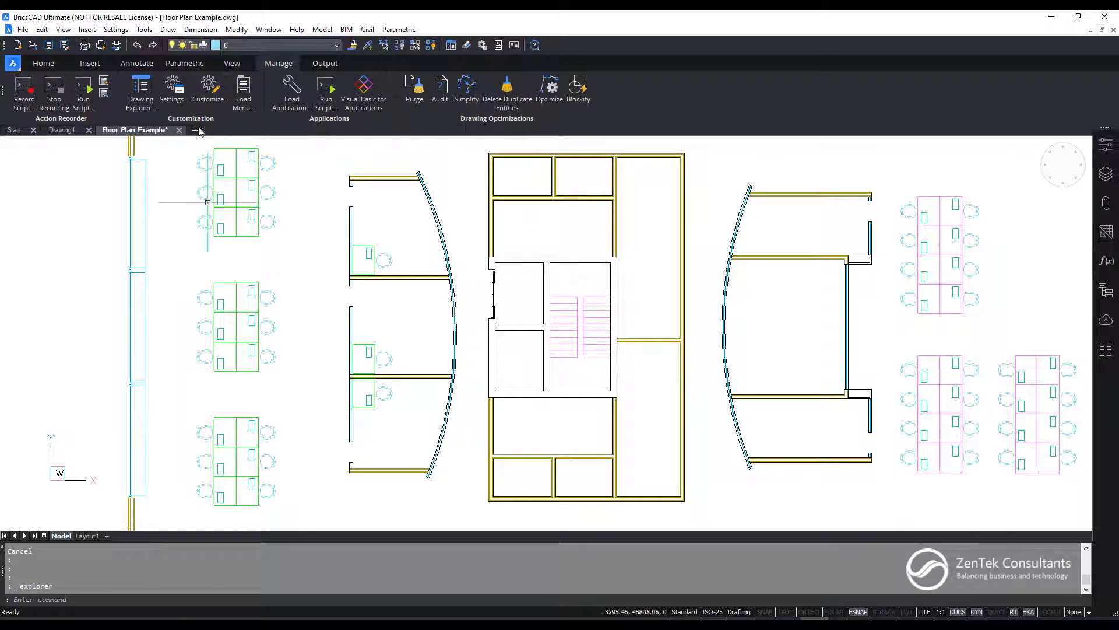
Step: Browse the Dimension menu and the Home, Annotate and Manage ribbon tools
left_click(200, 29)
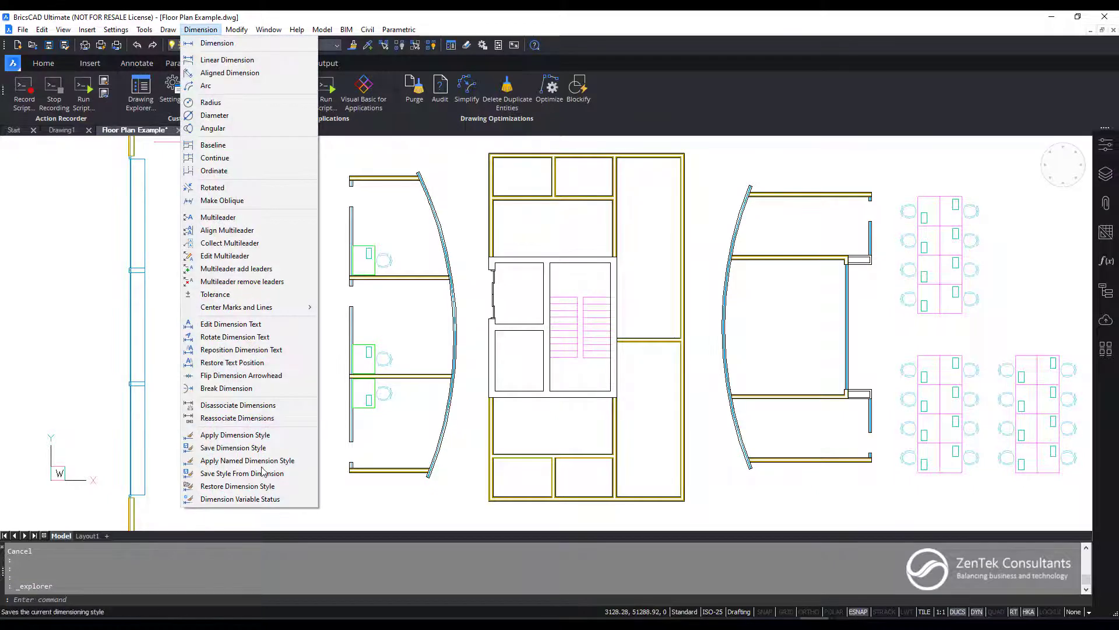
mouse_move(217, 42)
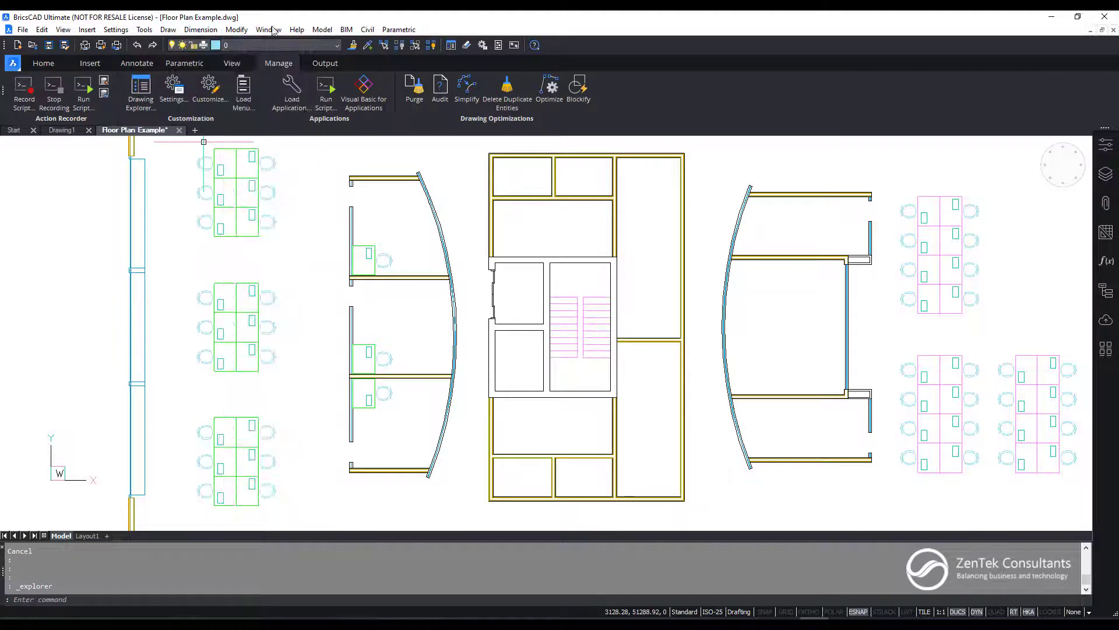
left_click(43, 63)
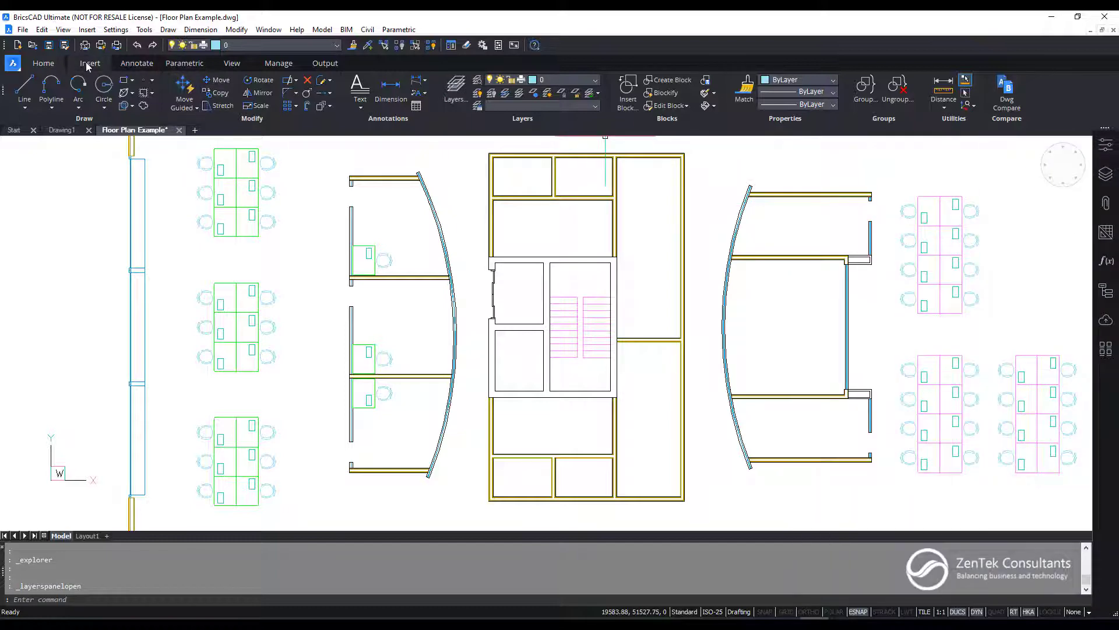
left_click(137, 63)
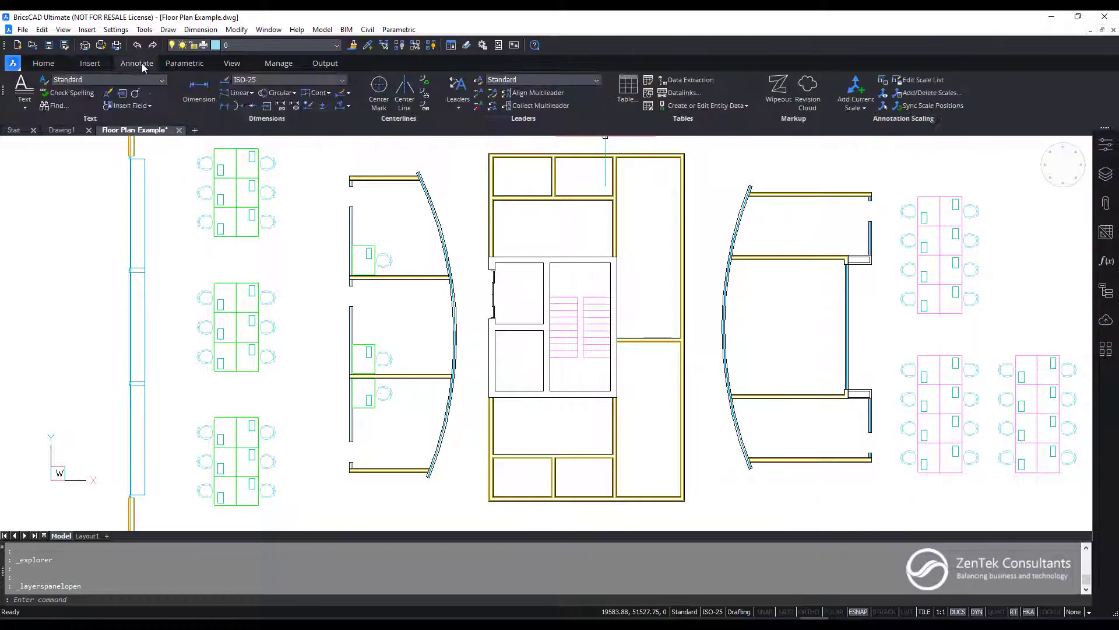
left_click(161, 80)
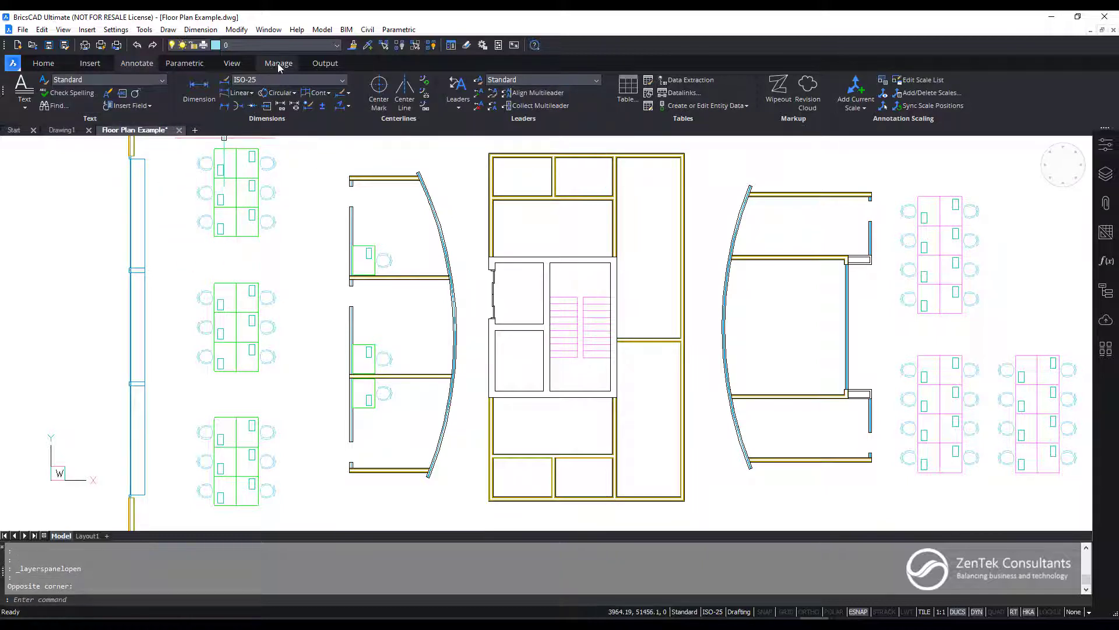
left_click(278, 63)
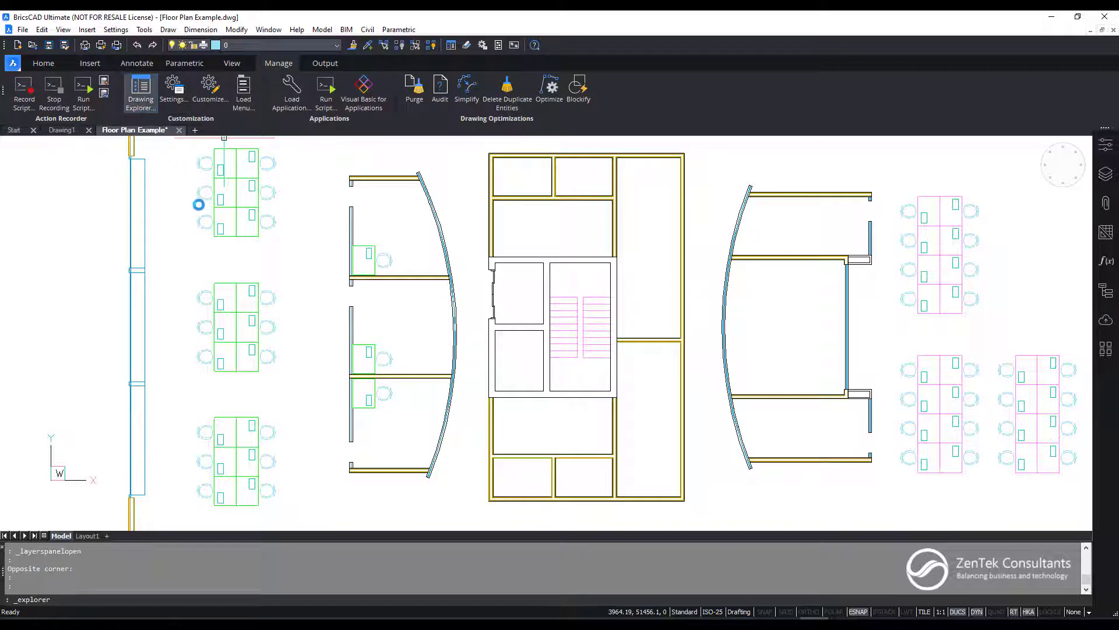
Step: Open the Drawing Explorer and view the drawing's layers, briefly checking the Folders view
left_click(139, 87)
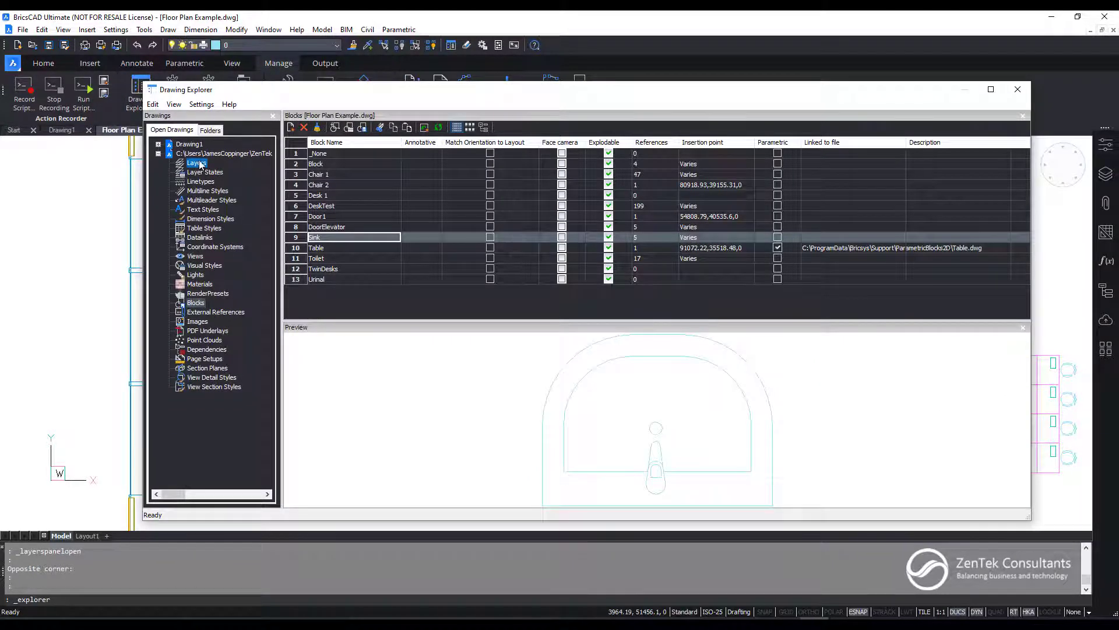
left_click(196, 162)
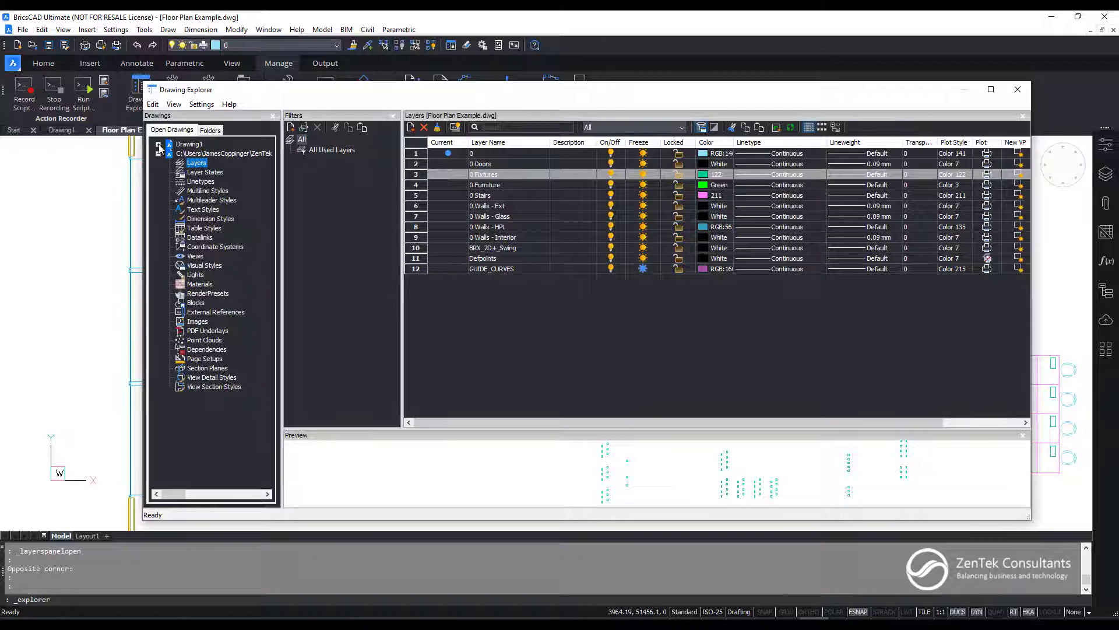
left_click(210, 130)
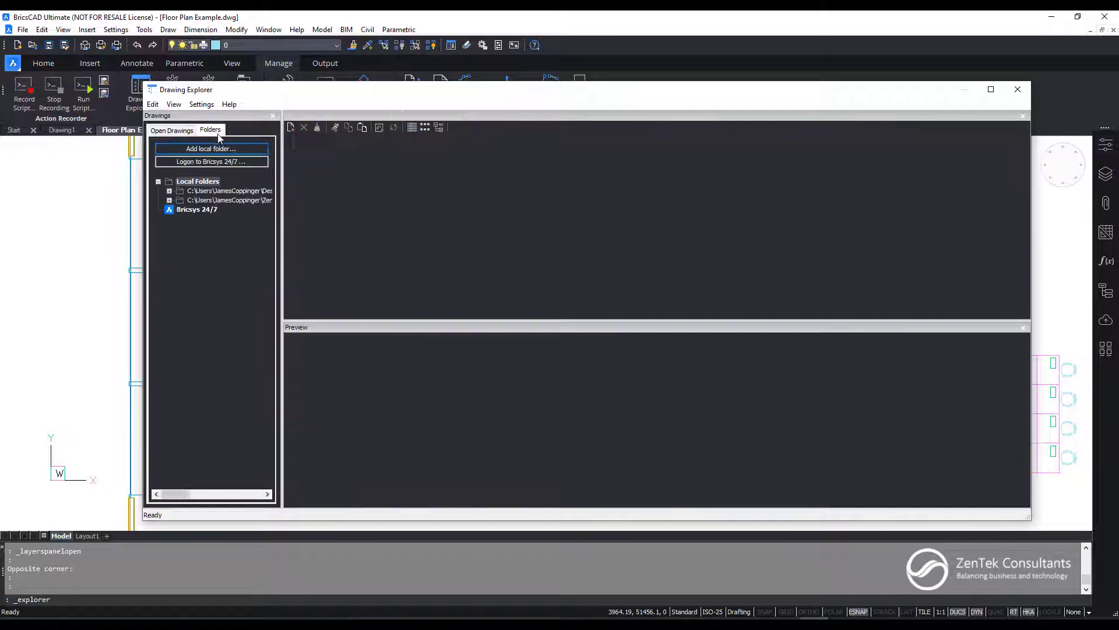
left_click(171, 129)
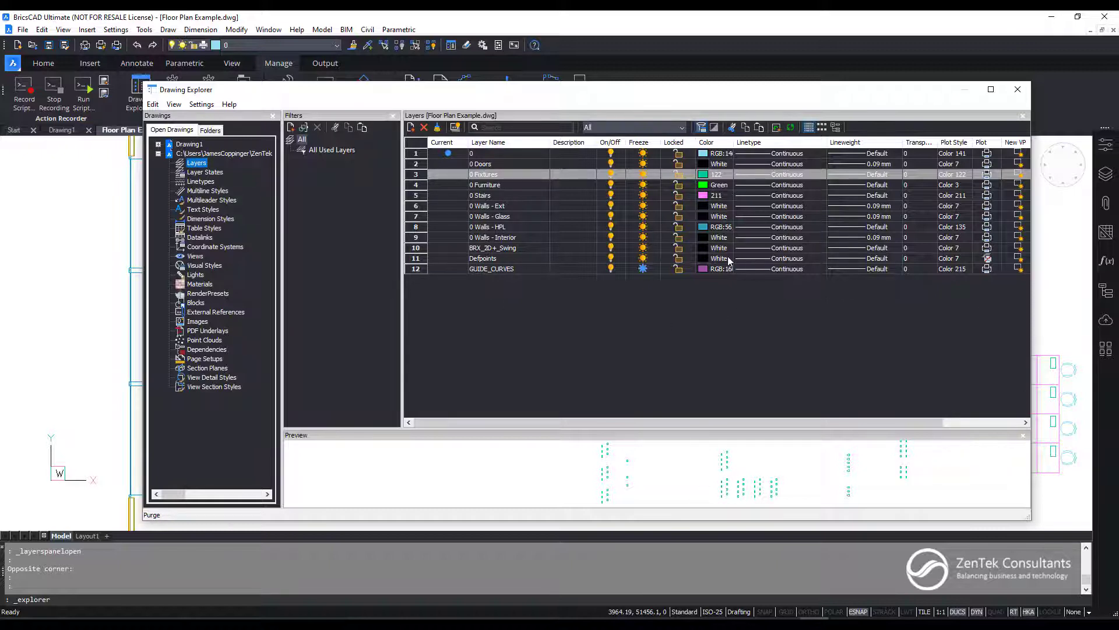
Step: View the layer states and linetypes, then bring up the Load Linetypes dialog
left_click(205, 171)
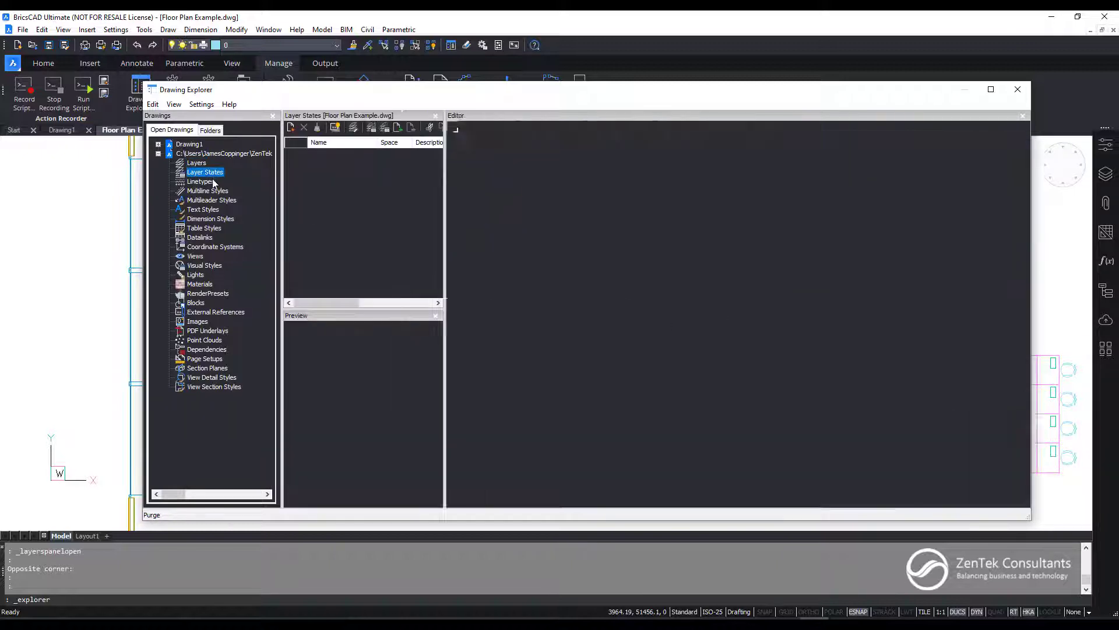
left_click(200, 180)
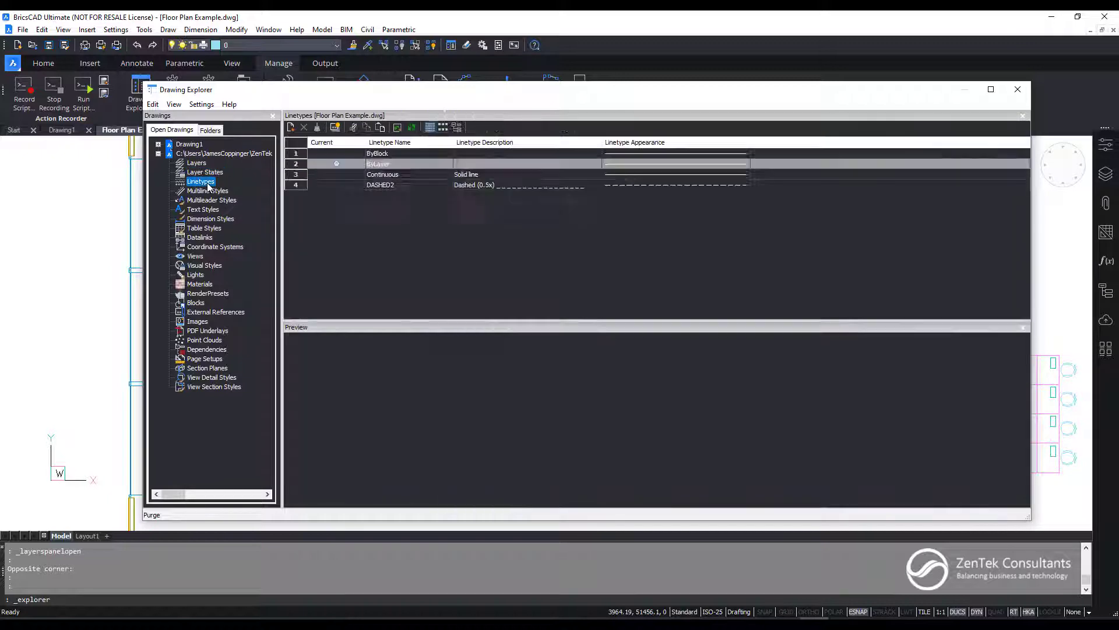
left_click(318, 128)
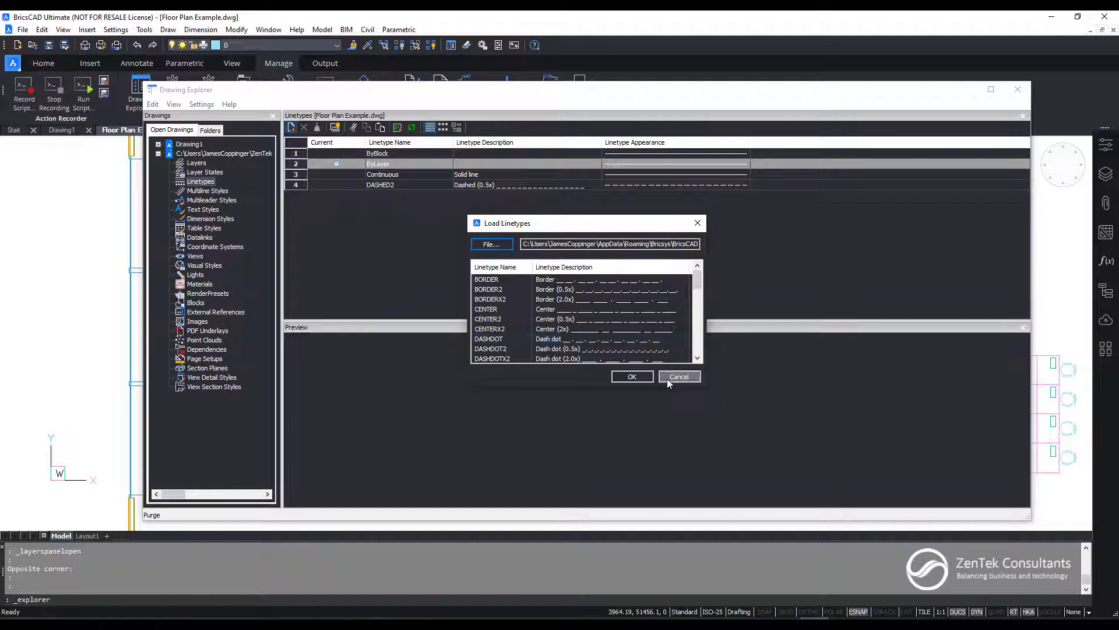
Step: Scroll the loadable linetypes, then review the multileader, text and table styles
scroll("down", 3)
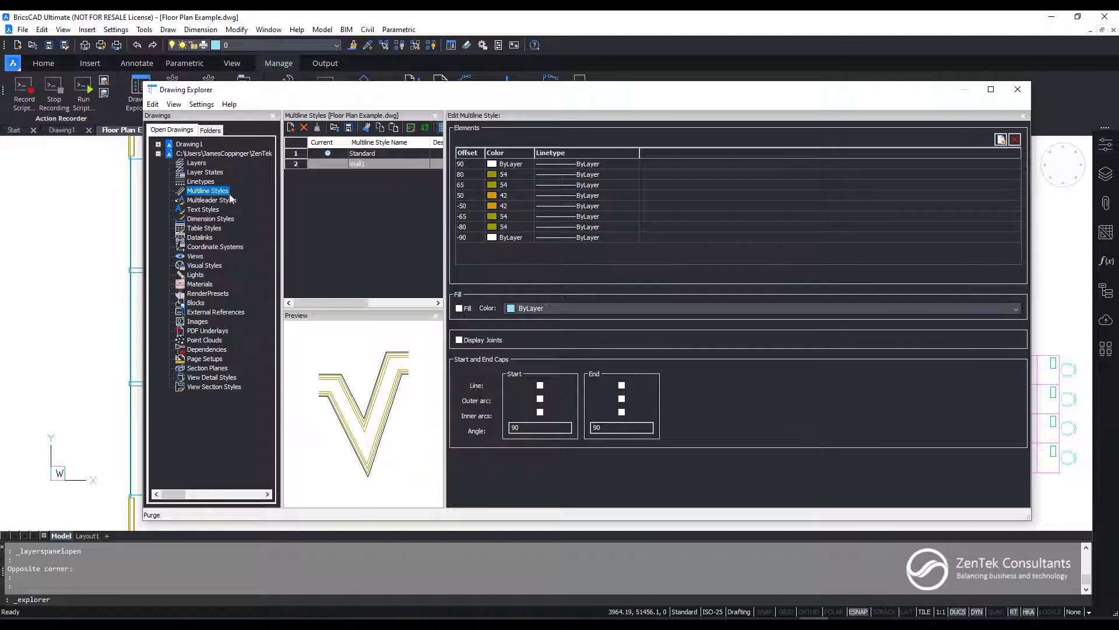
left_click(212, 201)
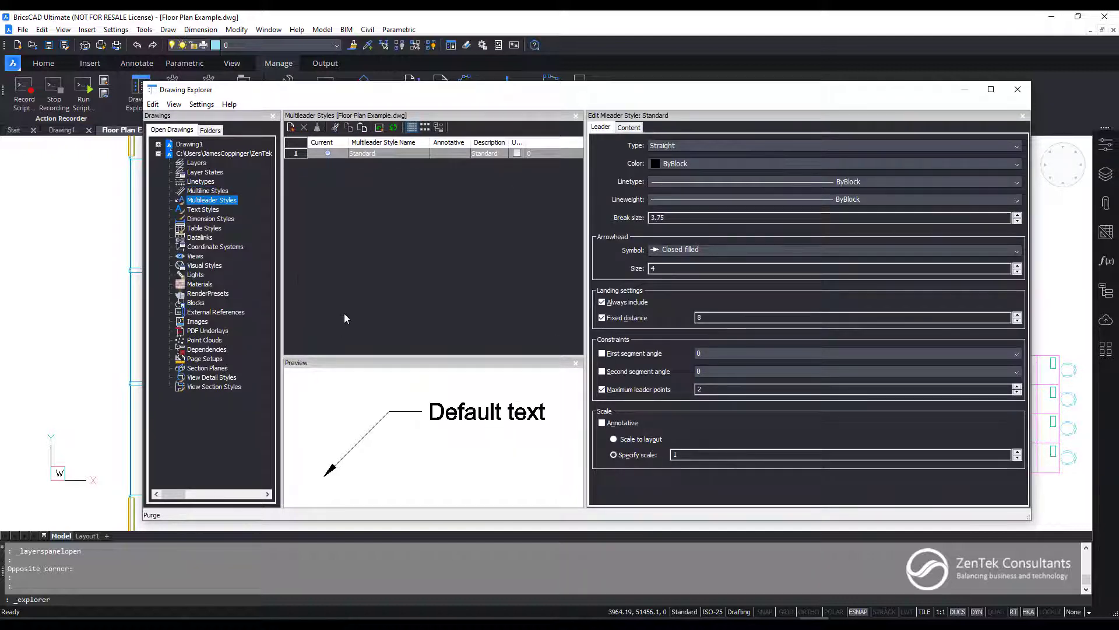
left_click(203, 208)
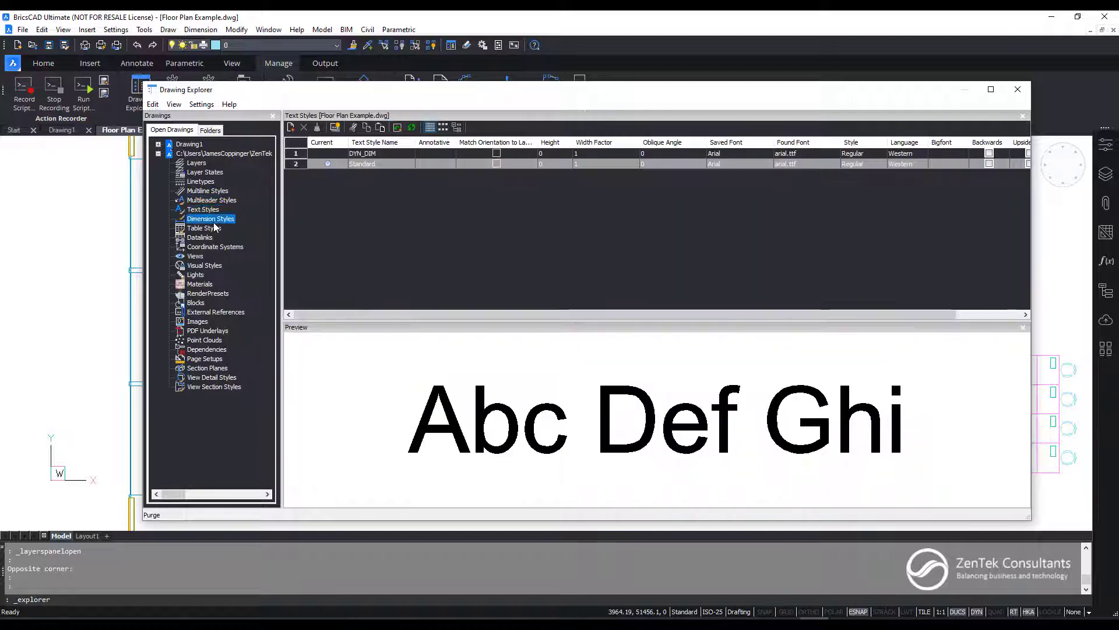
left_click(204, 227)
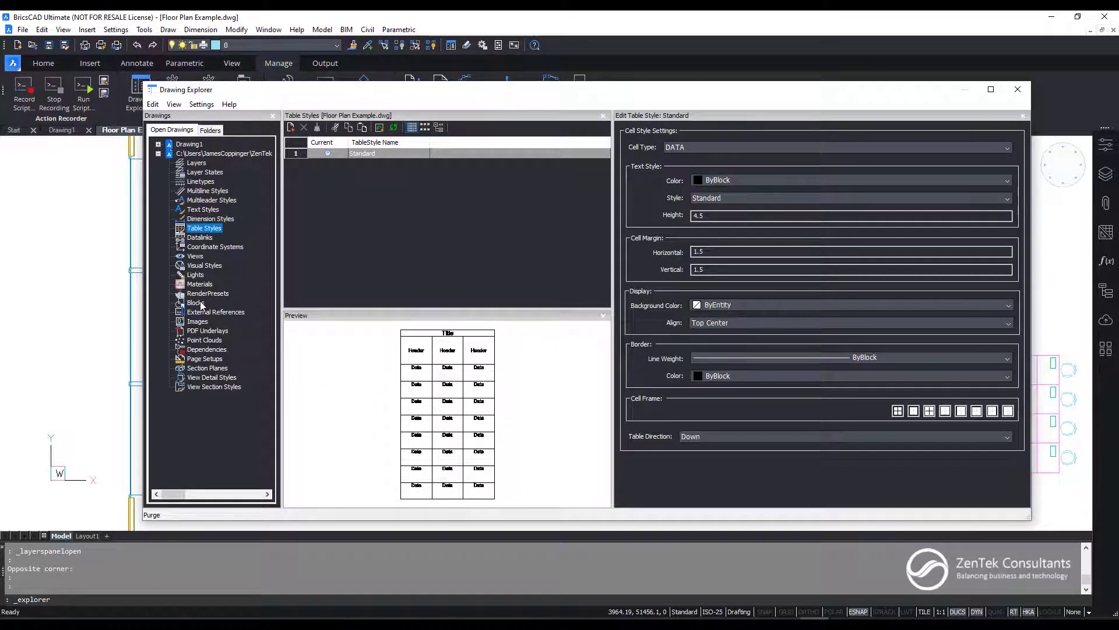
Step: List the drawing's blocks and preview Chair 2, DoorElevator, Urinal and Sink
left_click(196, 303)
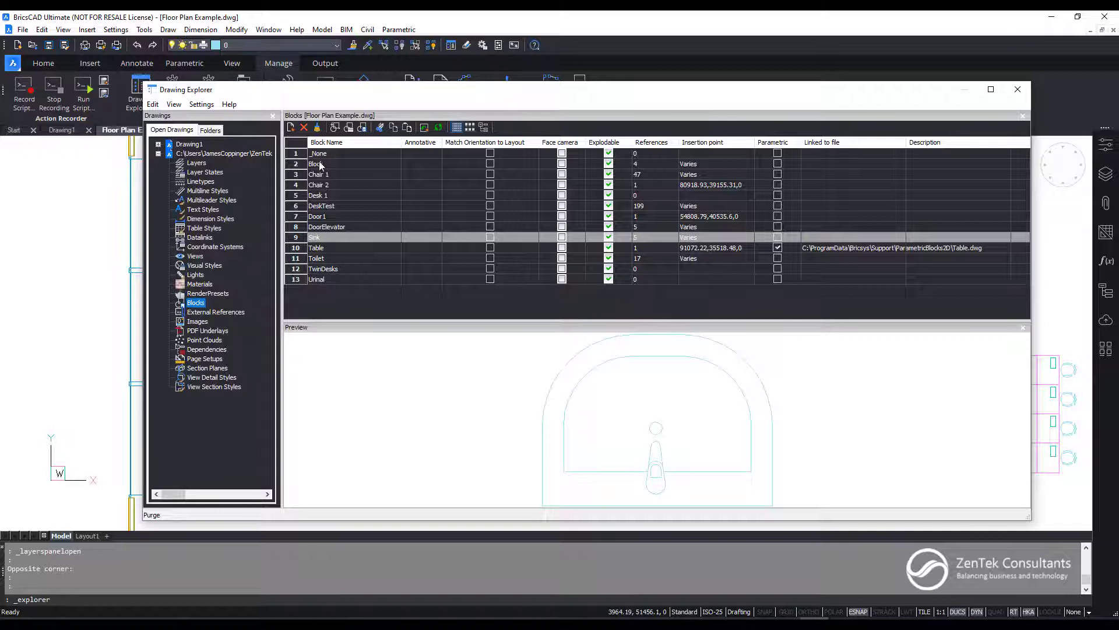
left_click(318, 185)
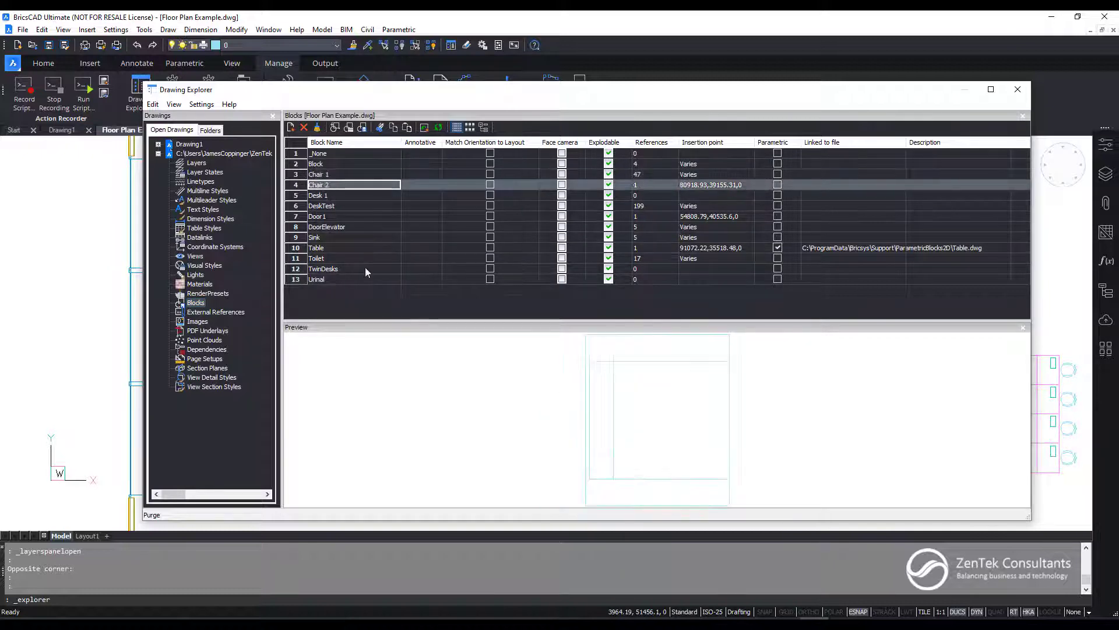
left_click(326, 226)
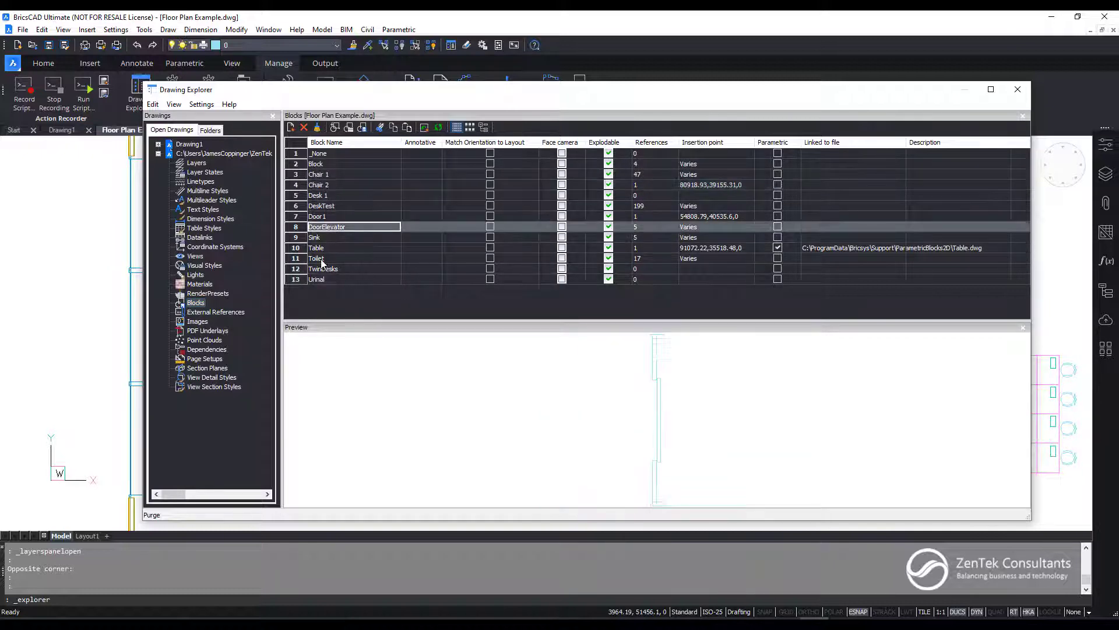
left_click(316, 280)
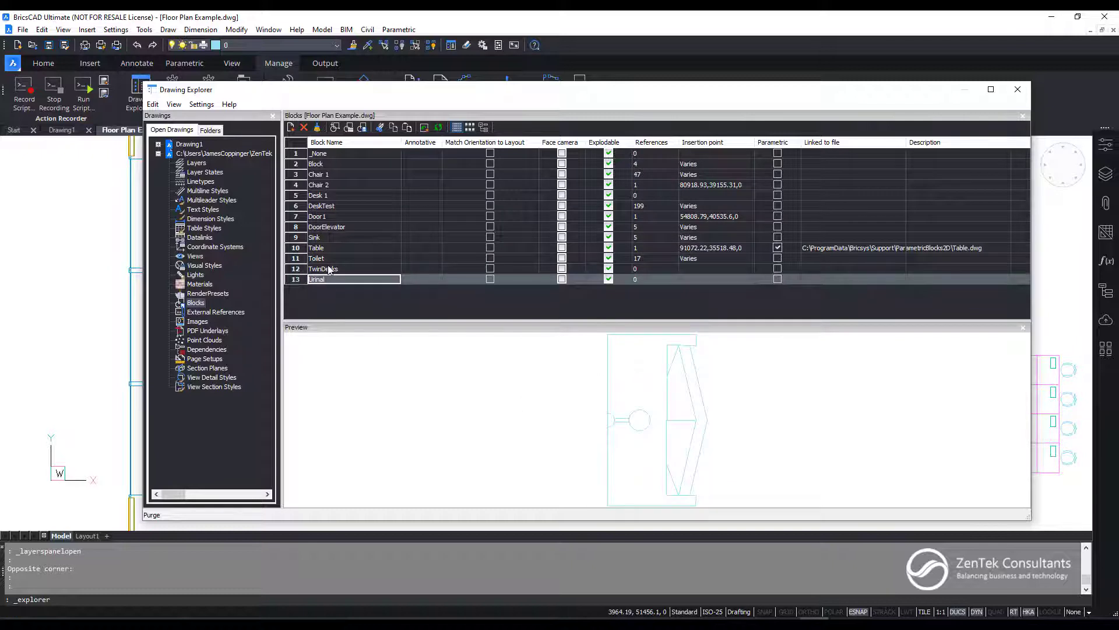
left_click(314, 236)
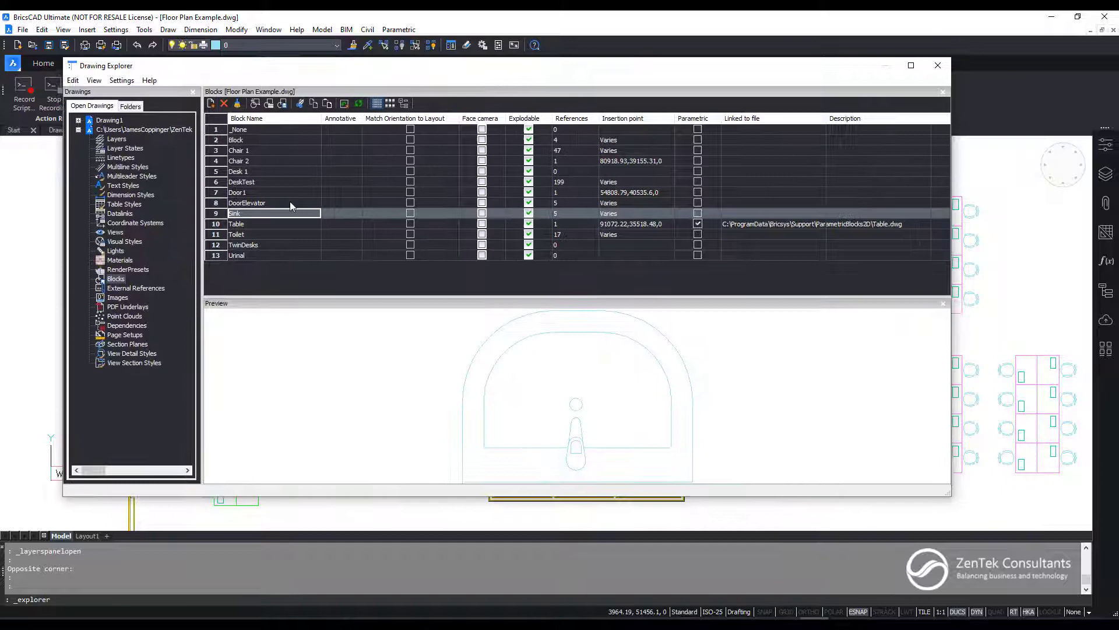
Step: Add the Sink block to the current Custom Tools palette and close the Drawing Explorer
left_click(235, 213)
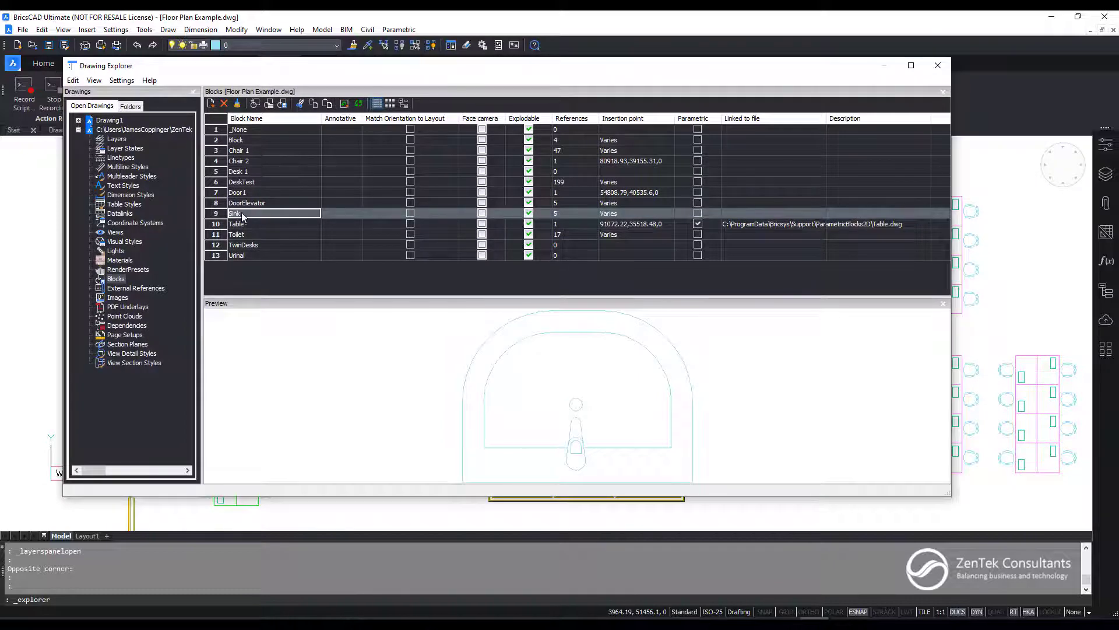
right_click(241, 212)
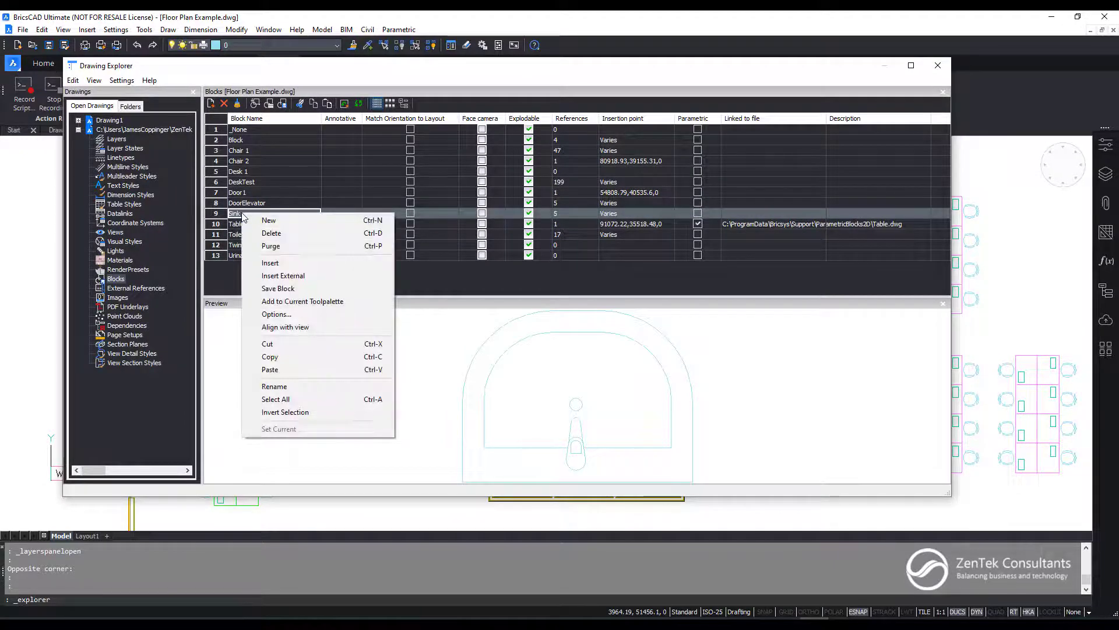
mouse_move(268, 219)
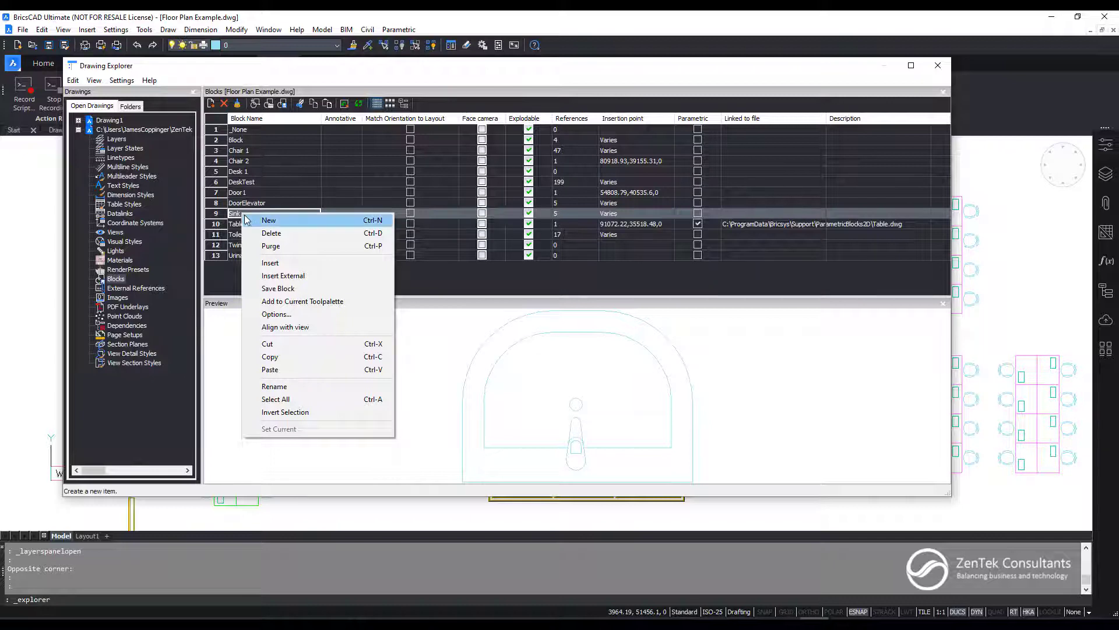
mouse_move(302, 300)
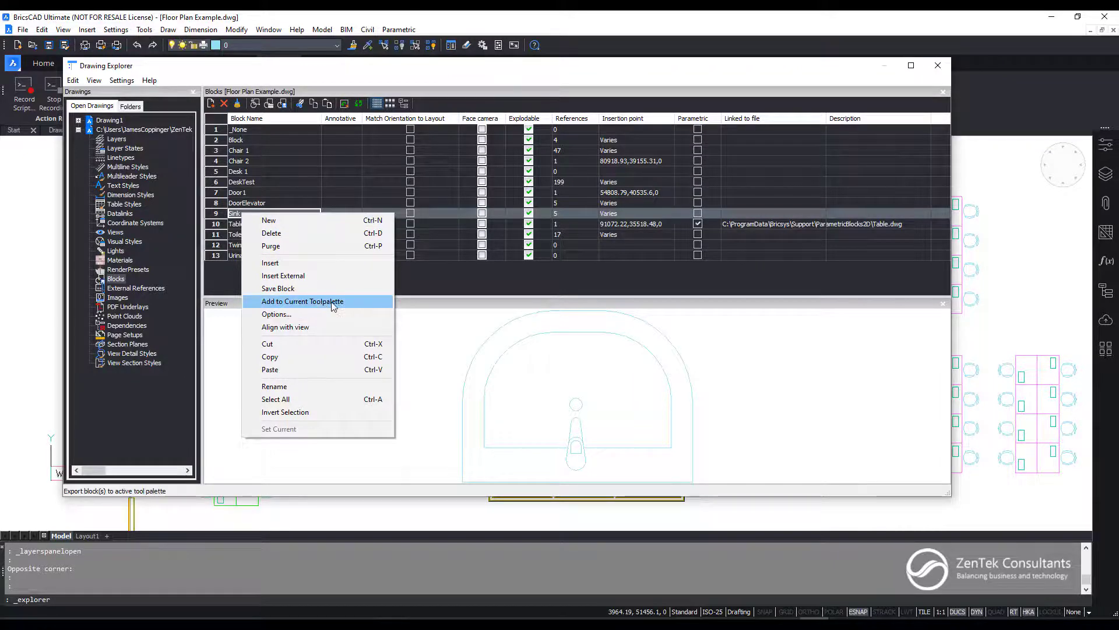
left_click(302, 301)
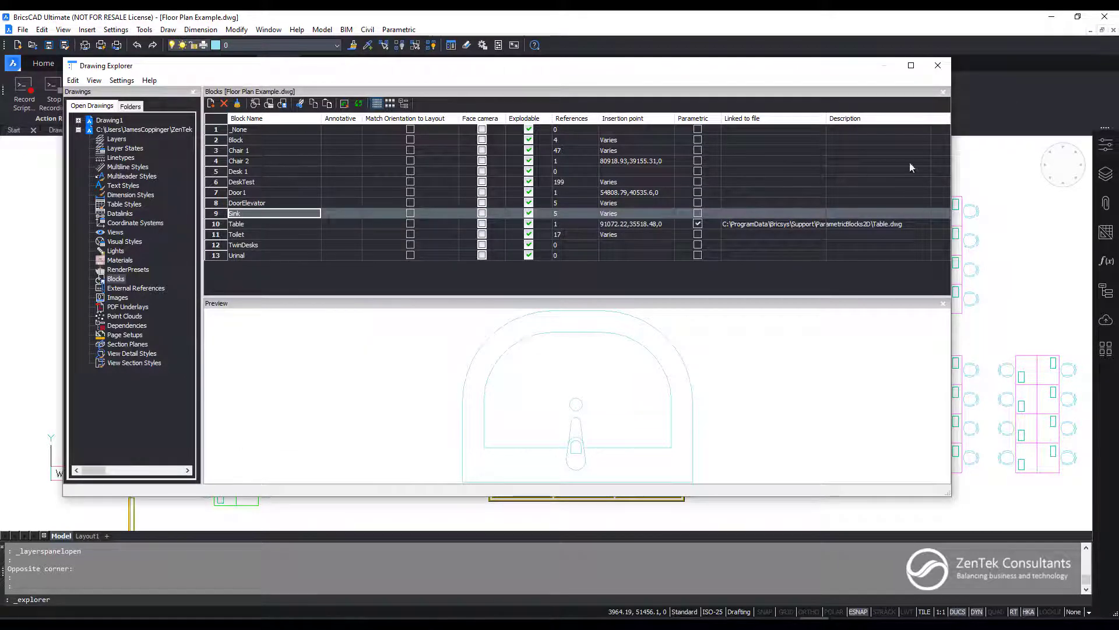
left_click(937, 66)
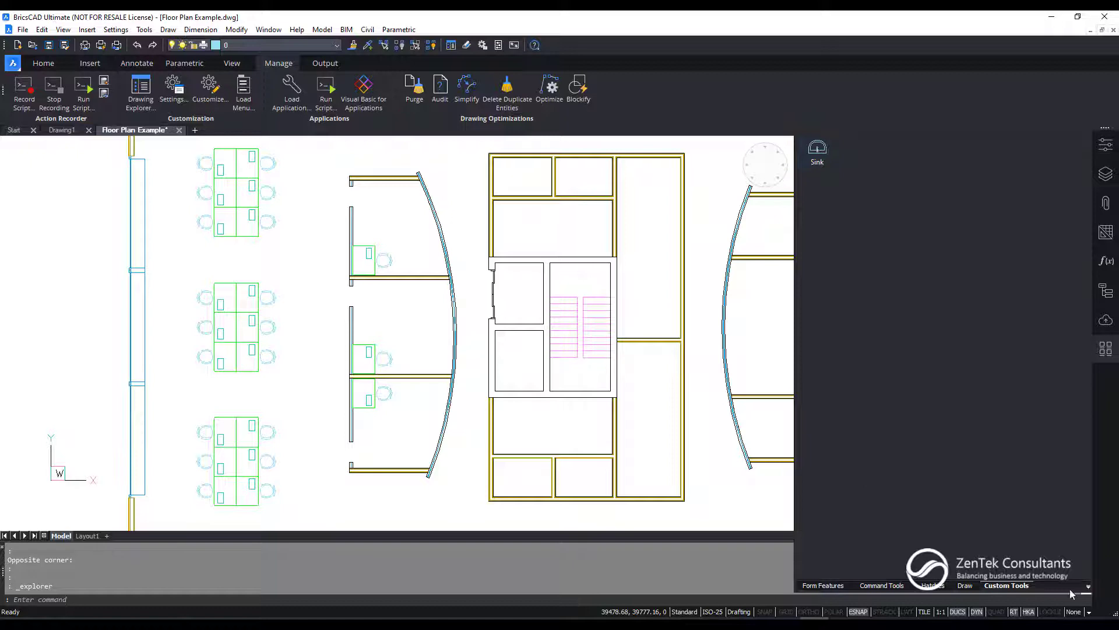
mouse_move(818, 156)
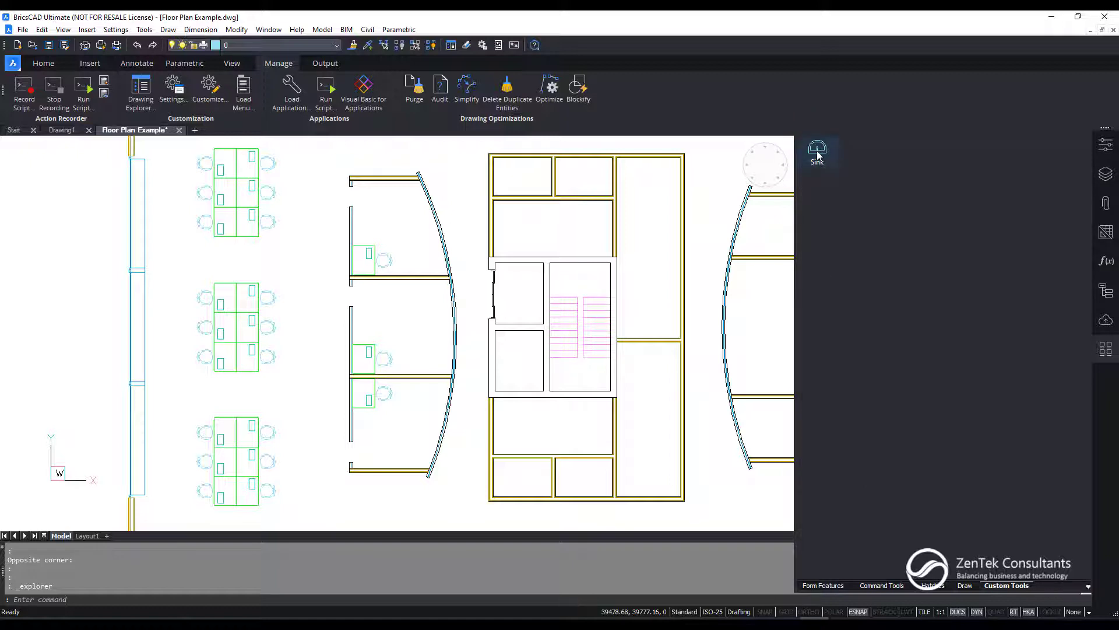
Step: Review the Sink tool's Tool Properties on the Custom Tools palette and dismiss the dialog
double_click(816, 149)
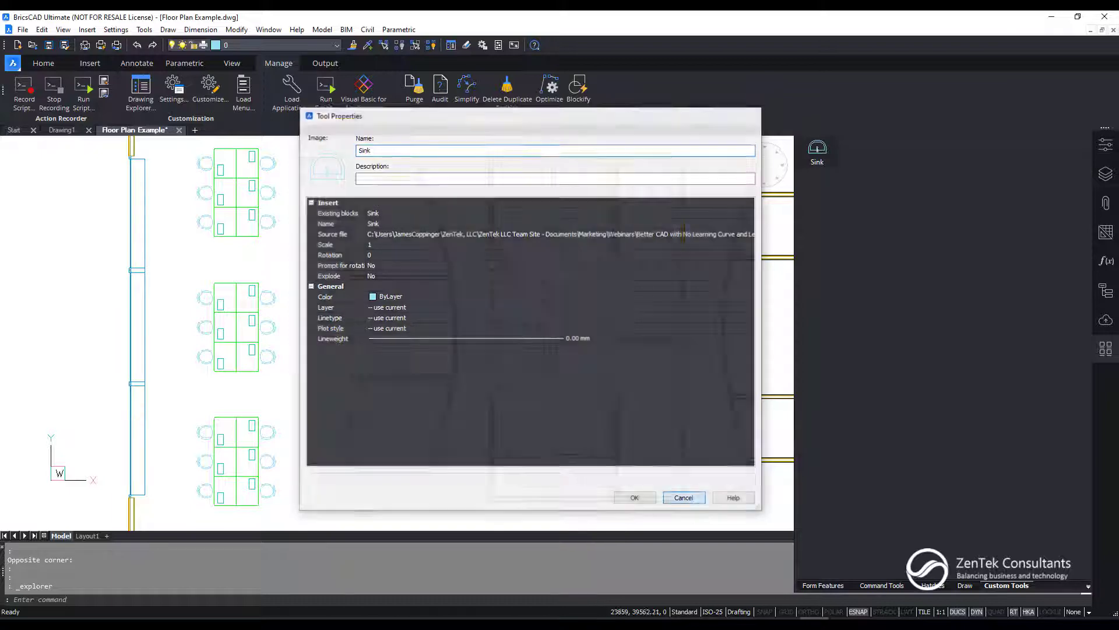
left_click(635, 496)
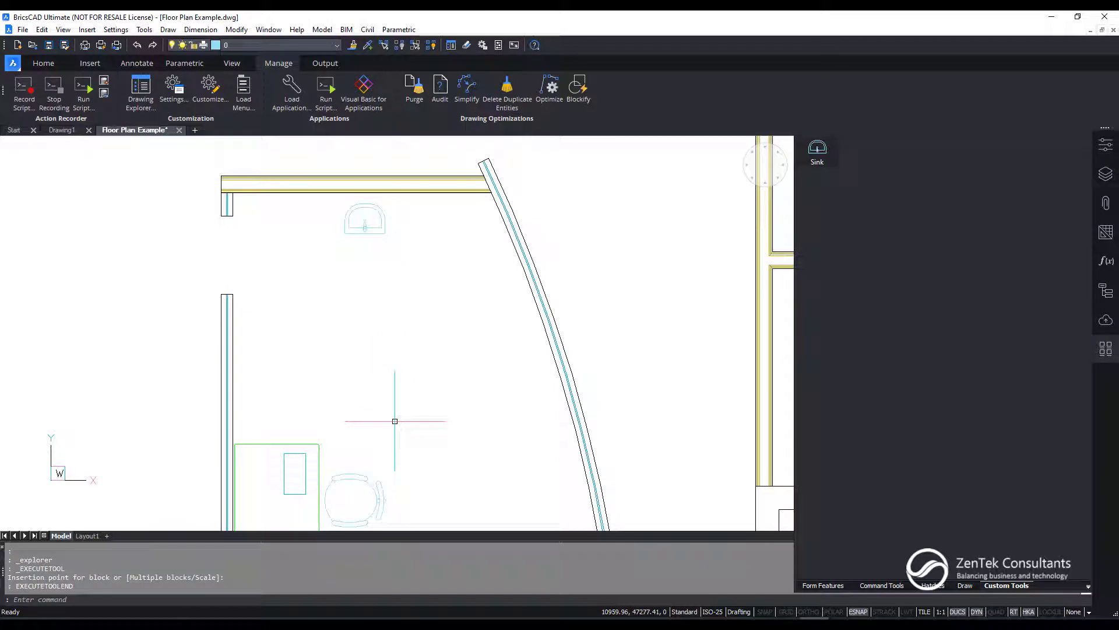
mouse_move(468, 317)
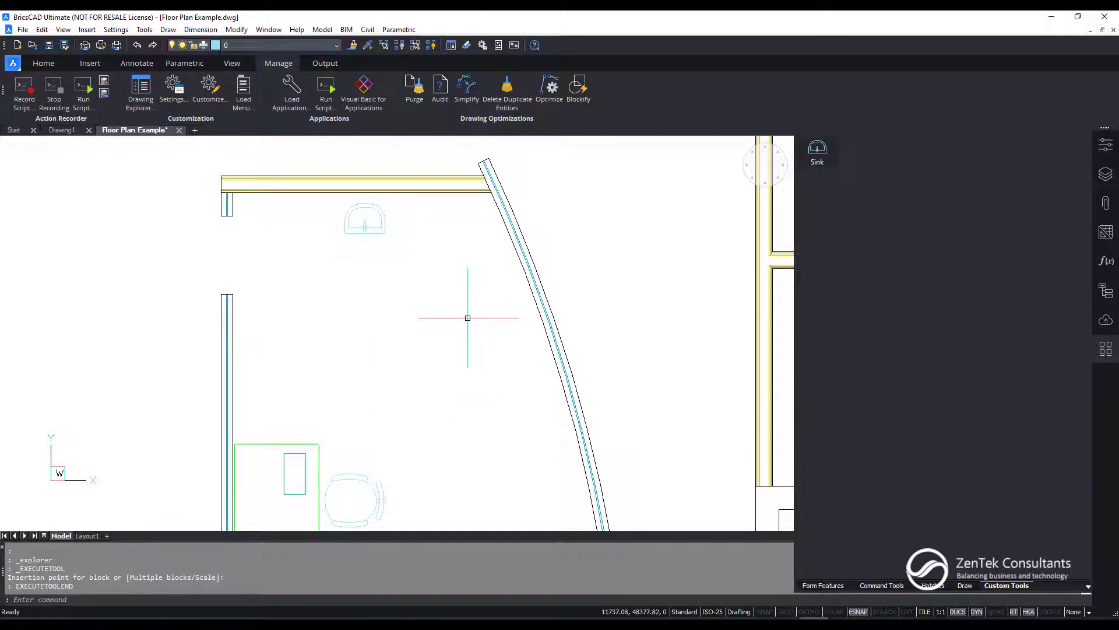